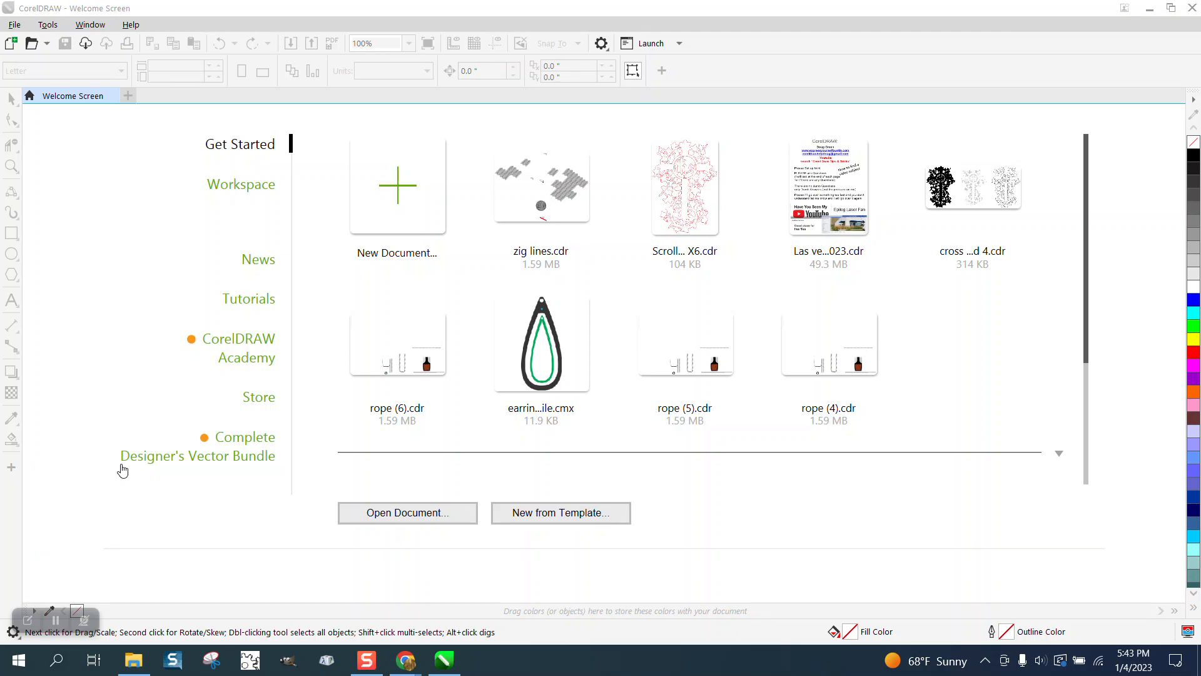
pyautogui.moveTo(299, 329)
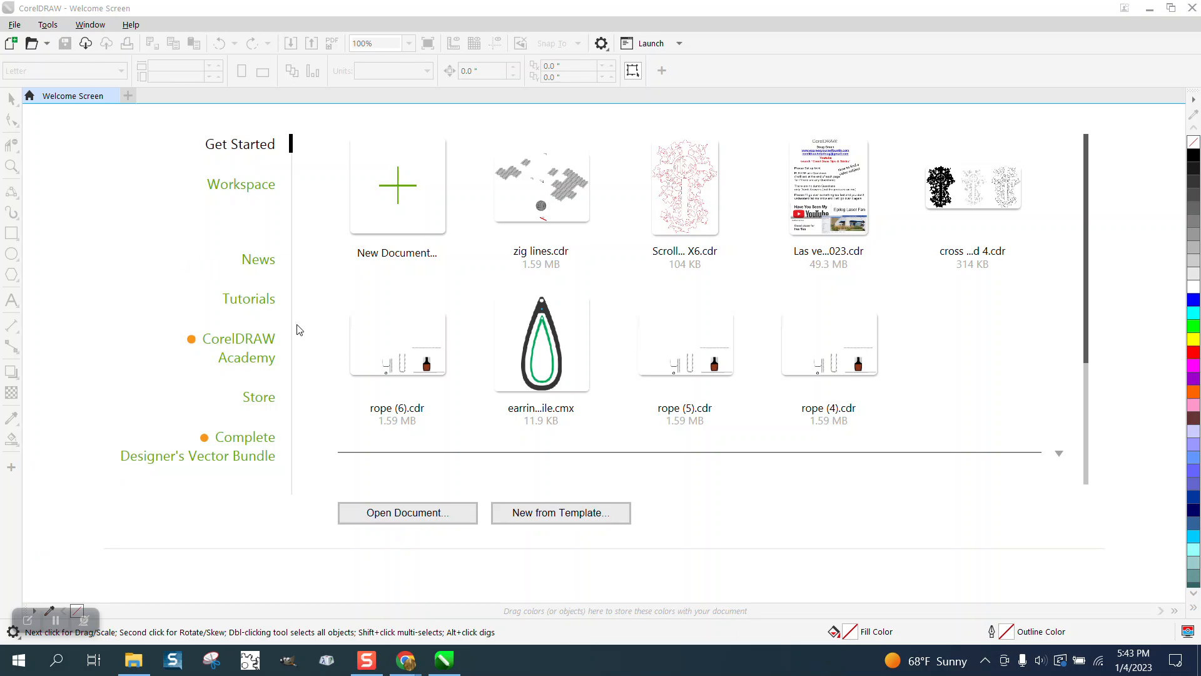
pyautogui.moveTo(756, 516)
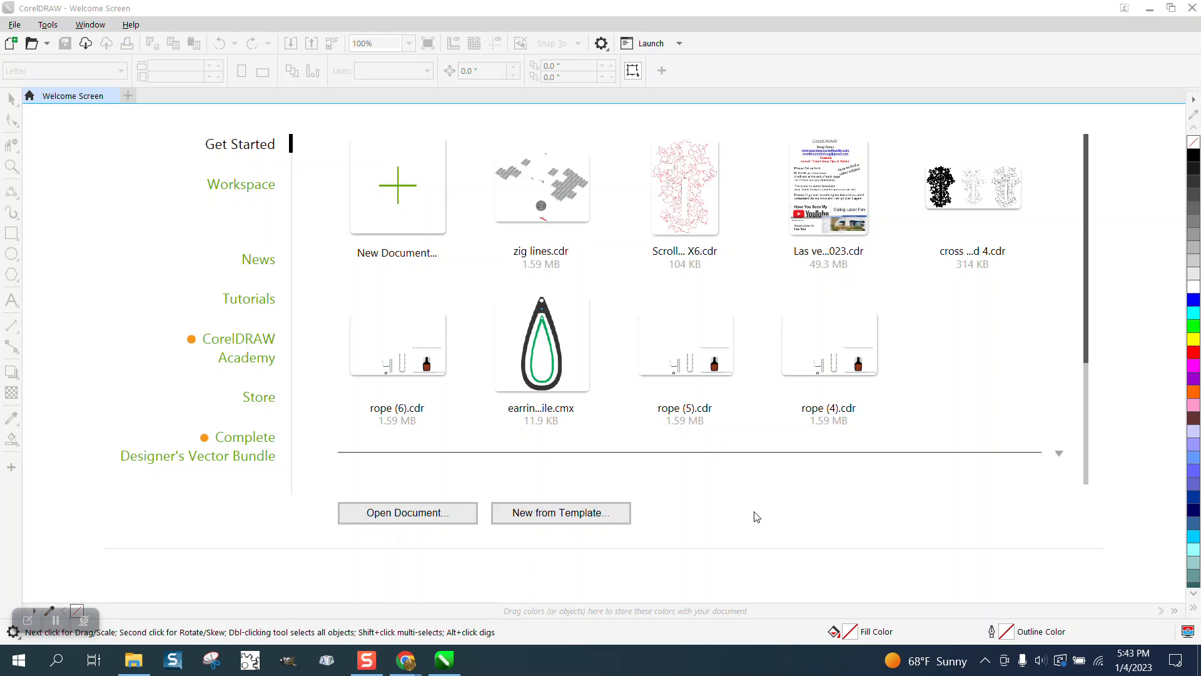
pyautogui.moveTo(475, 565)
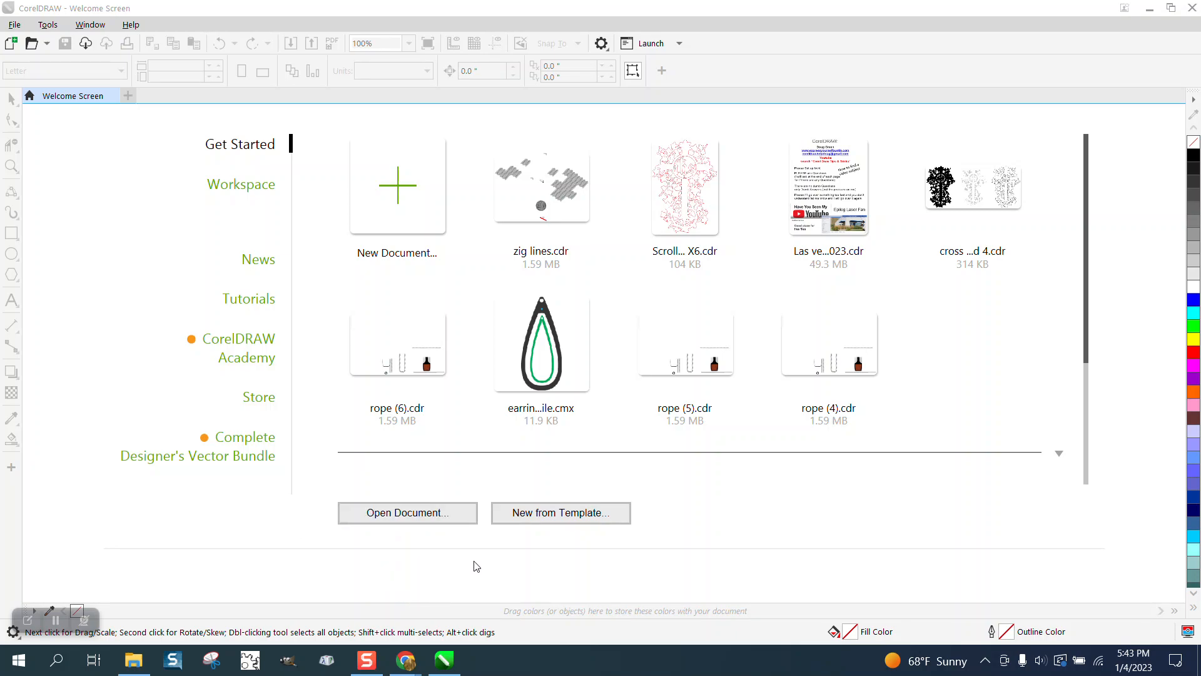
pyautogui.moveTo(452, 580)
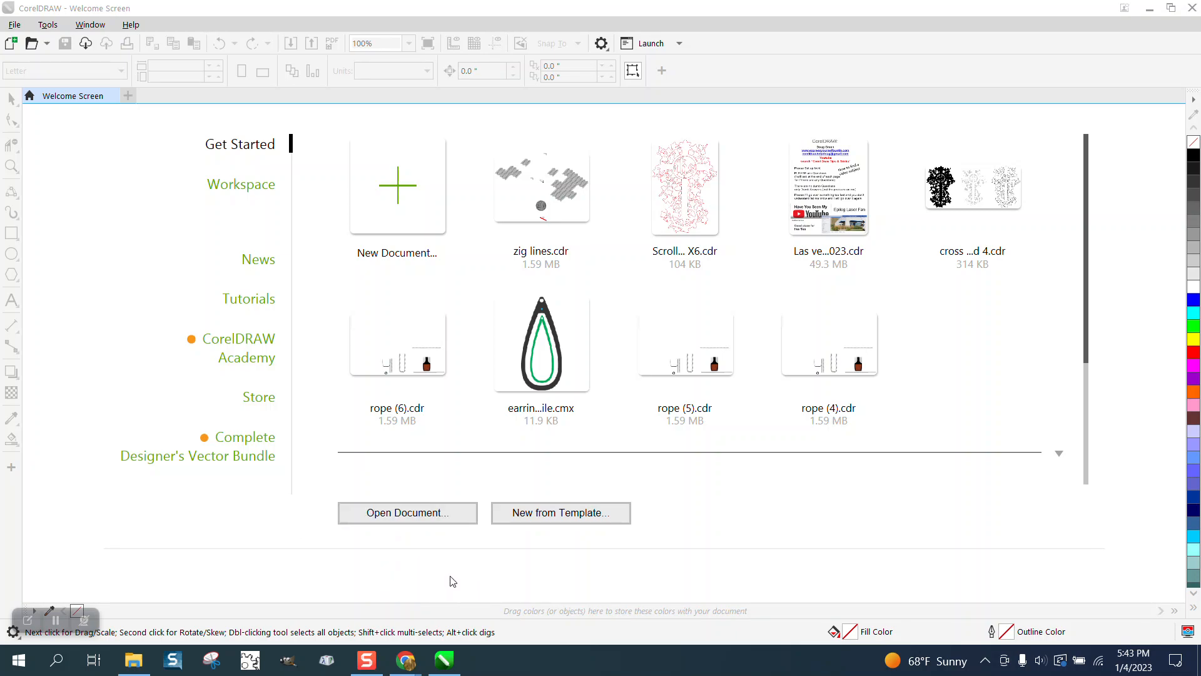
pyautogui.moveTo(495, 554)
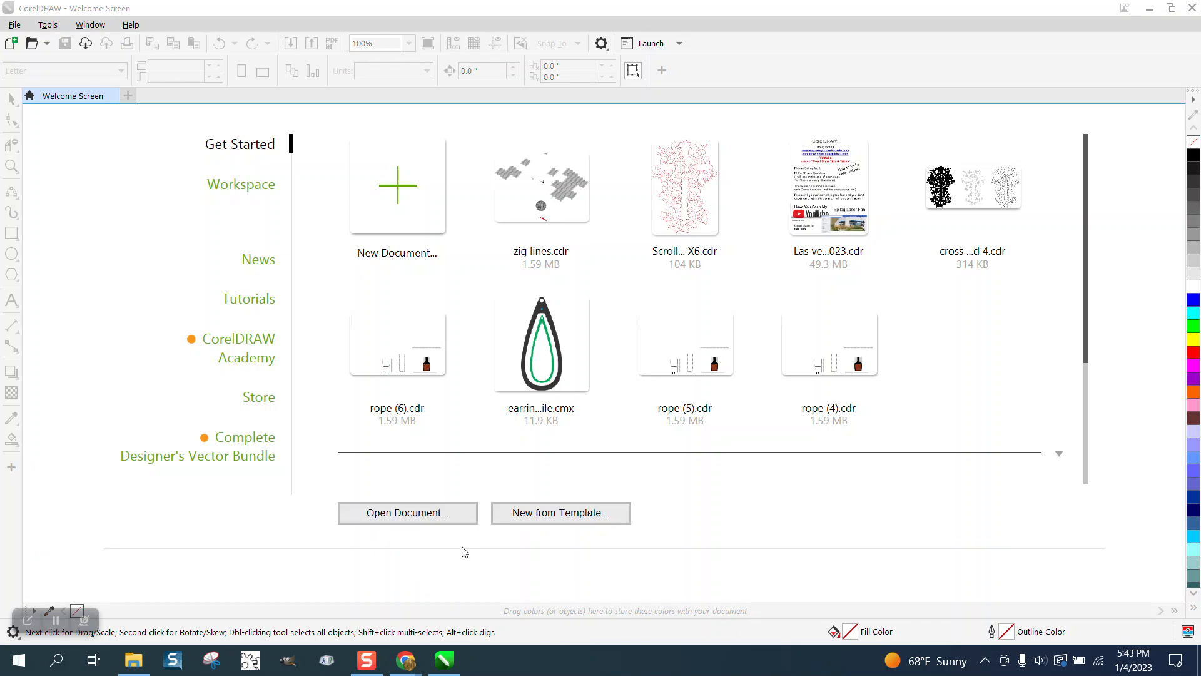
pyautogui.moveTo(262, 185)
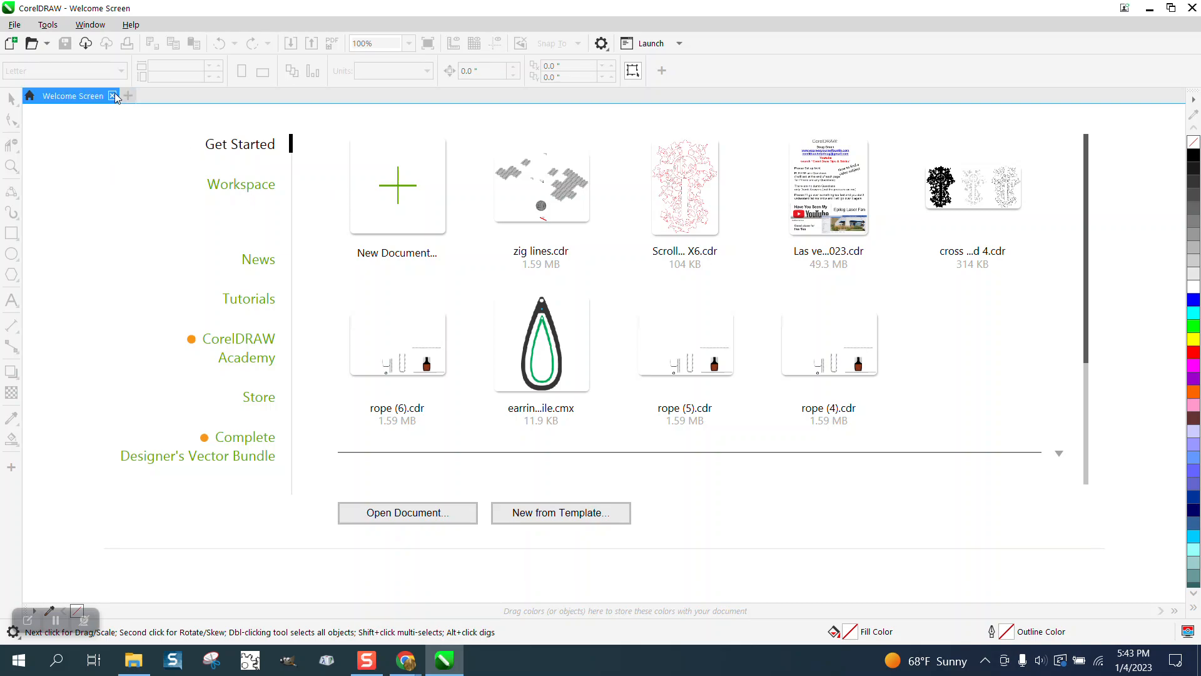
# Dismiss the welcome screen and create Untitled-1 as a 48 × 48 inch RGB document
pyautogui.click(114, 97)
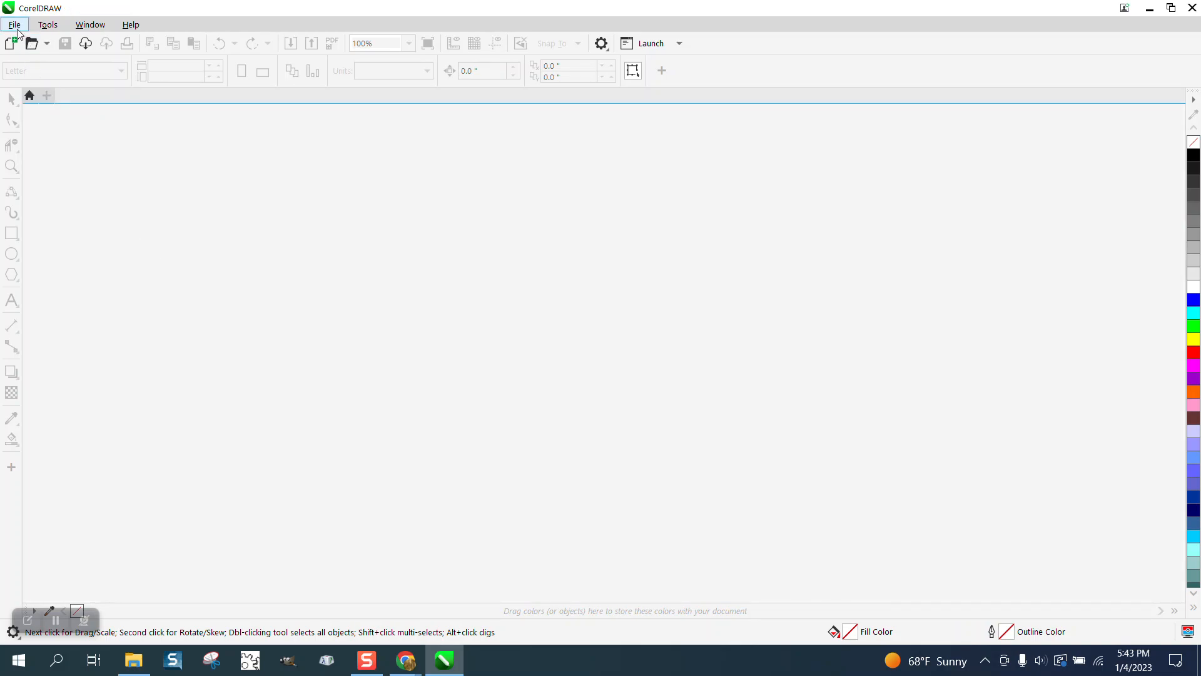
pyautogui.click(14, 24)
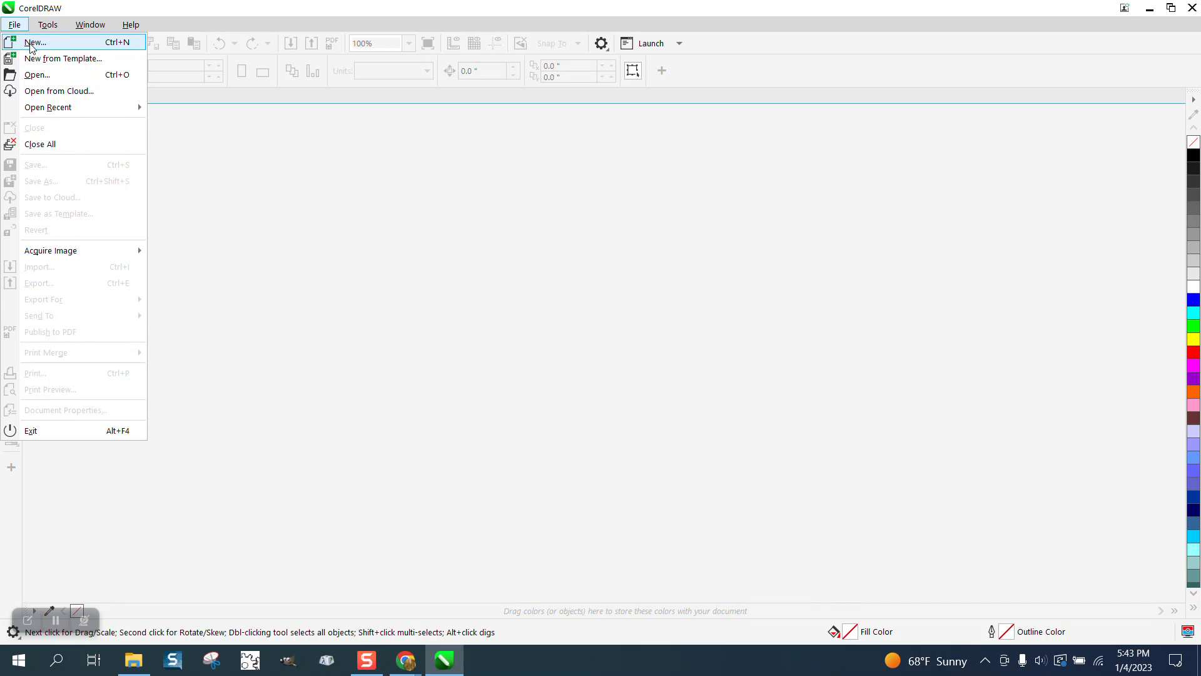
pyautogui.click(35, 42)
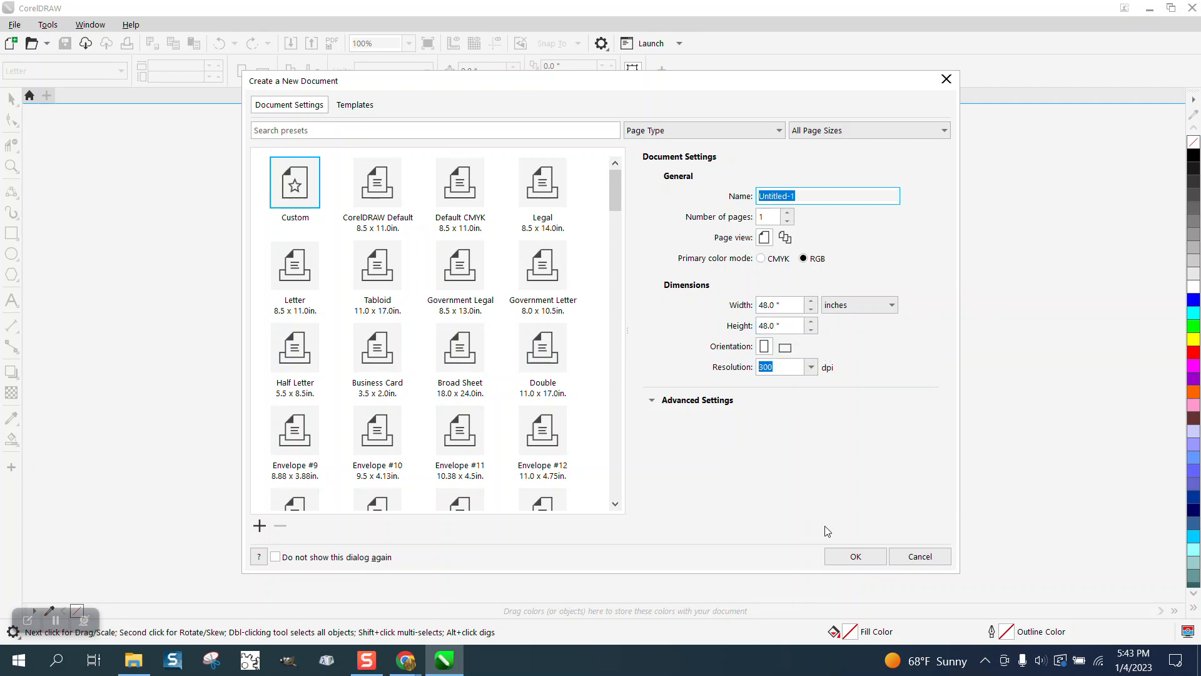
pyautogui.click(855, 555)
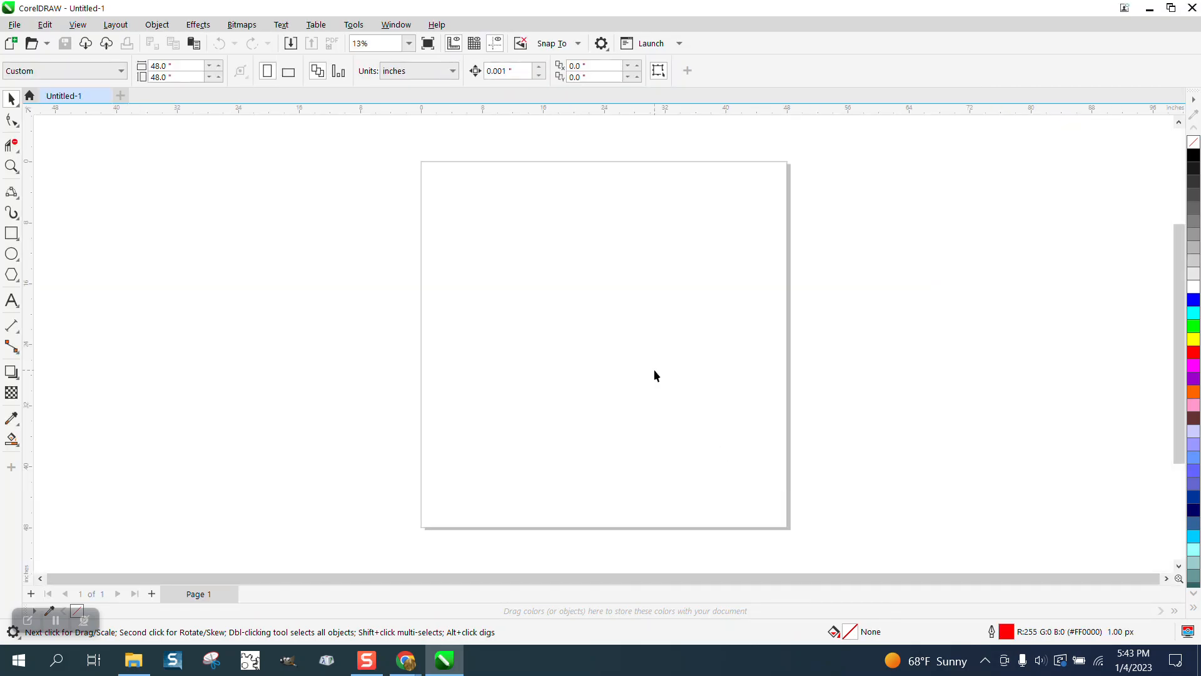
pyautogui.moveTo(1033, 254)
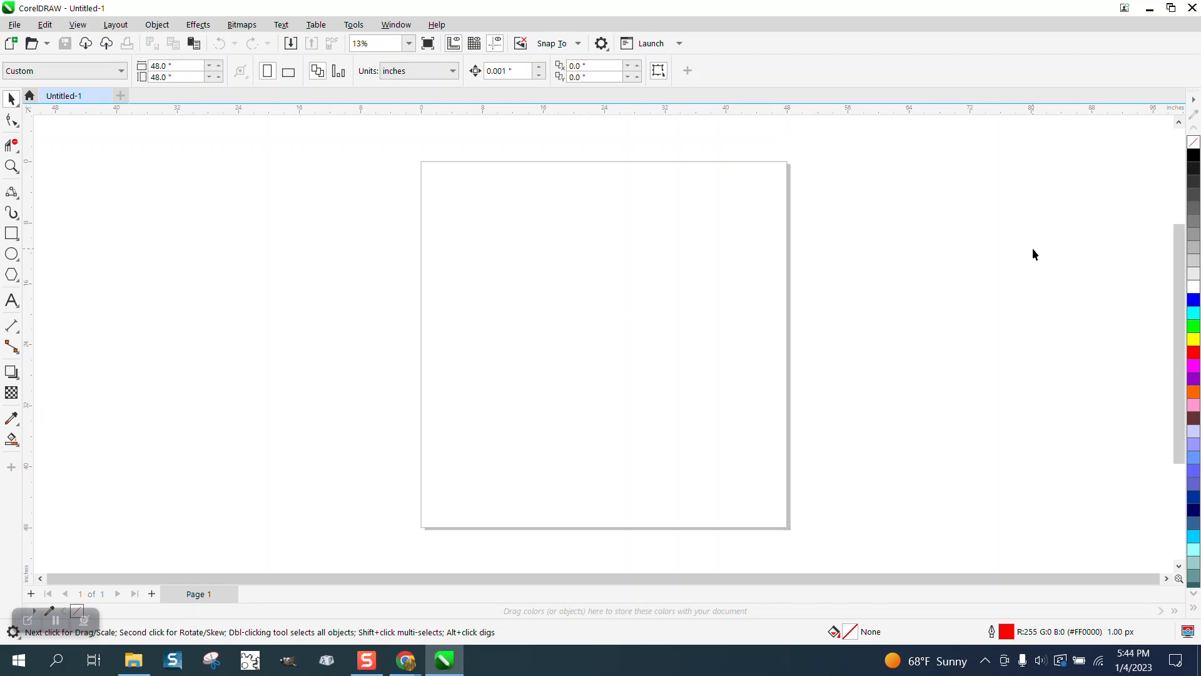
pyautogui.moveTo(715, 274)
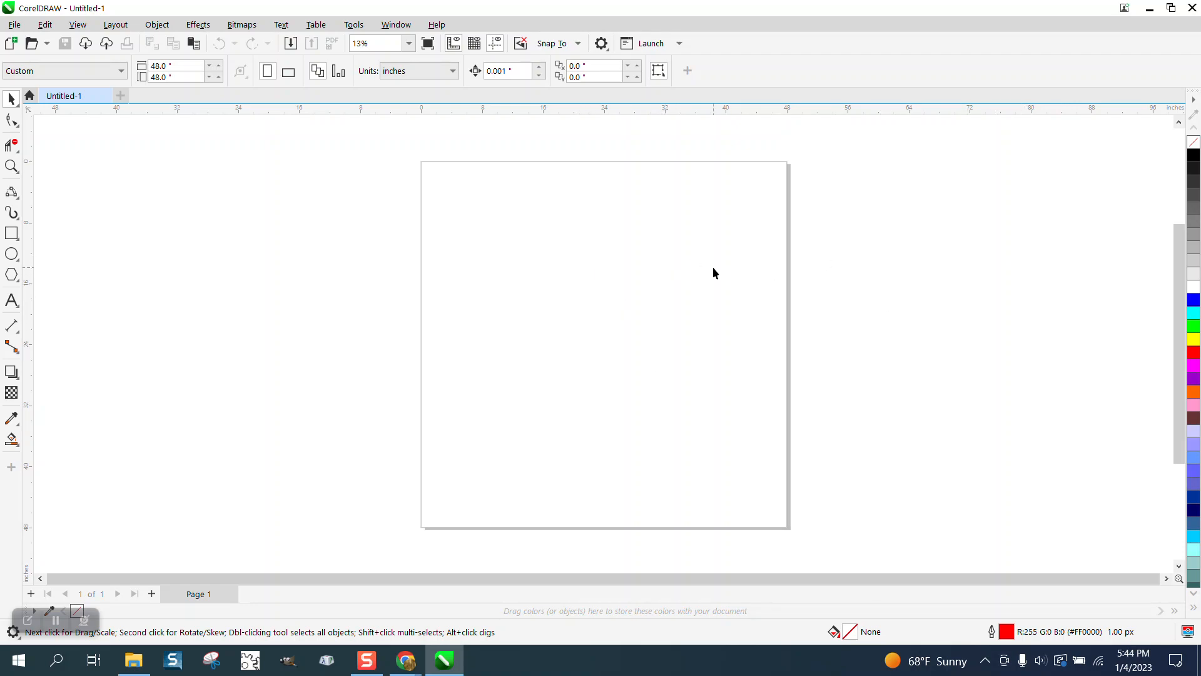
pyautogui.moveTo(577, 267)
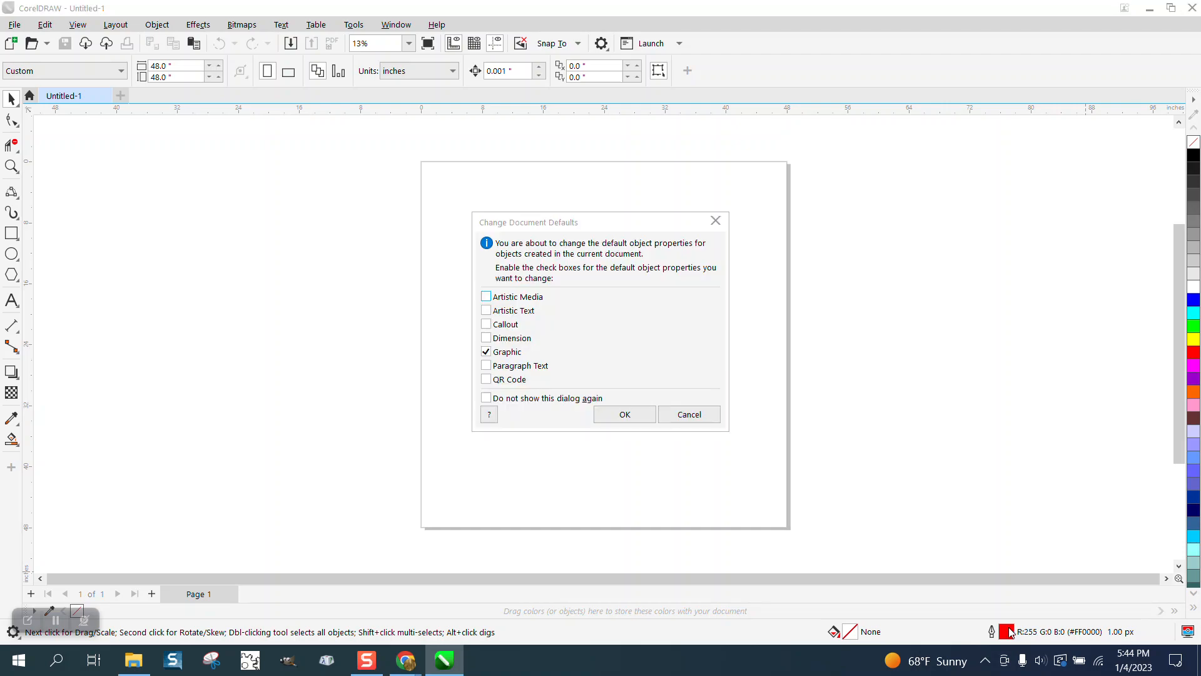
# Set the document's default graphic outline to a red Hairline width
pyautogui.click(623, 414)
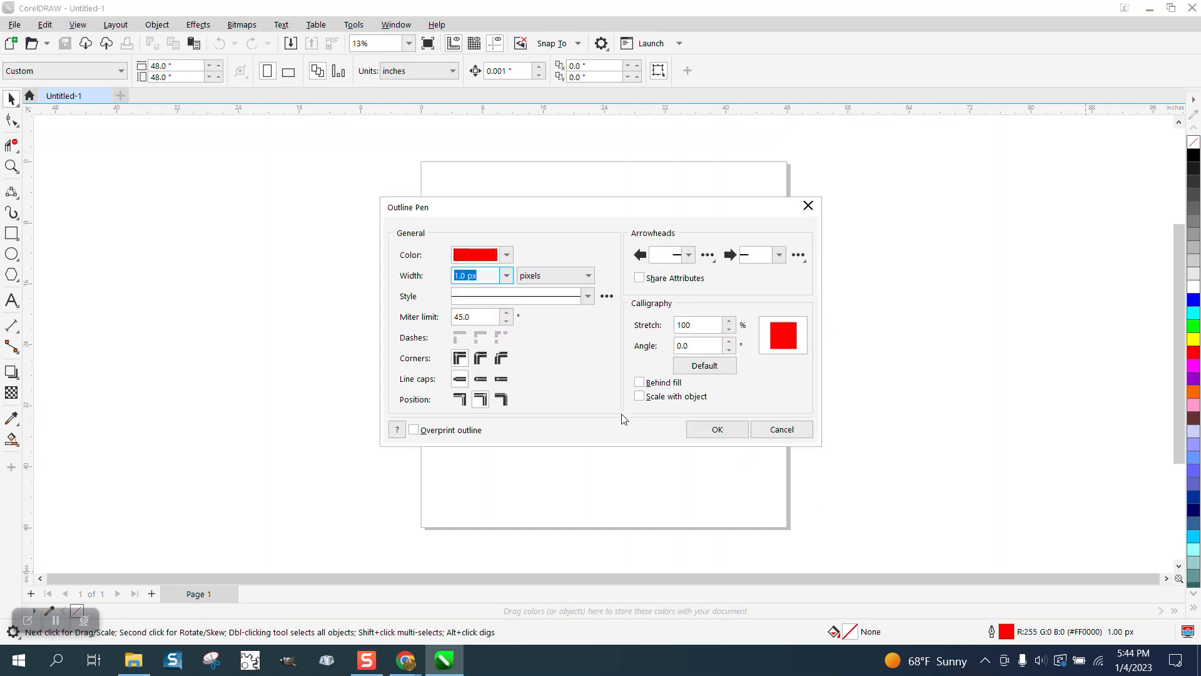
pyautogui.click(505, 275)
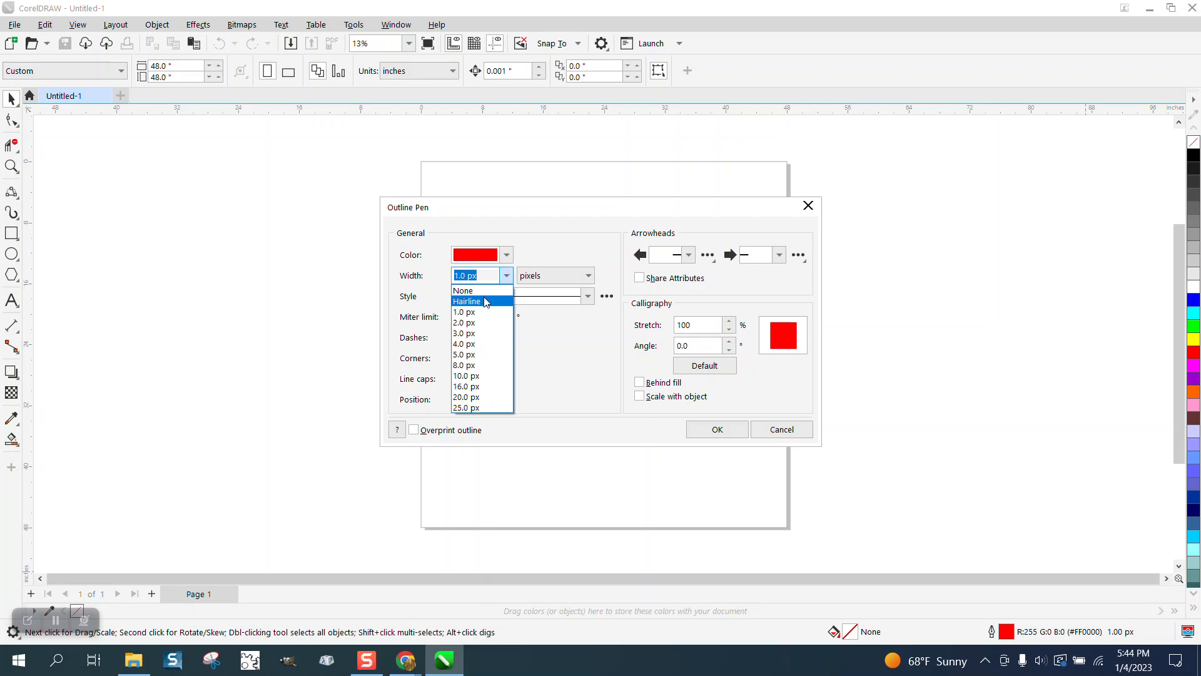
pyautogui.click(467, 301)
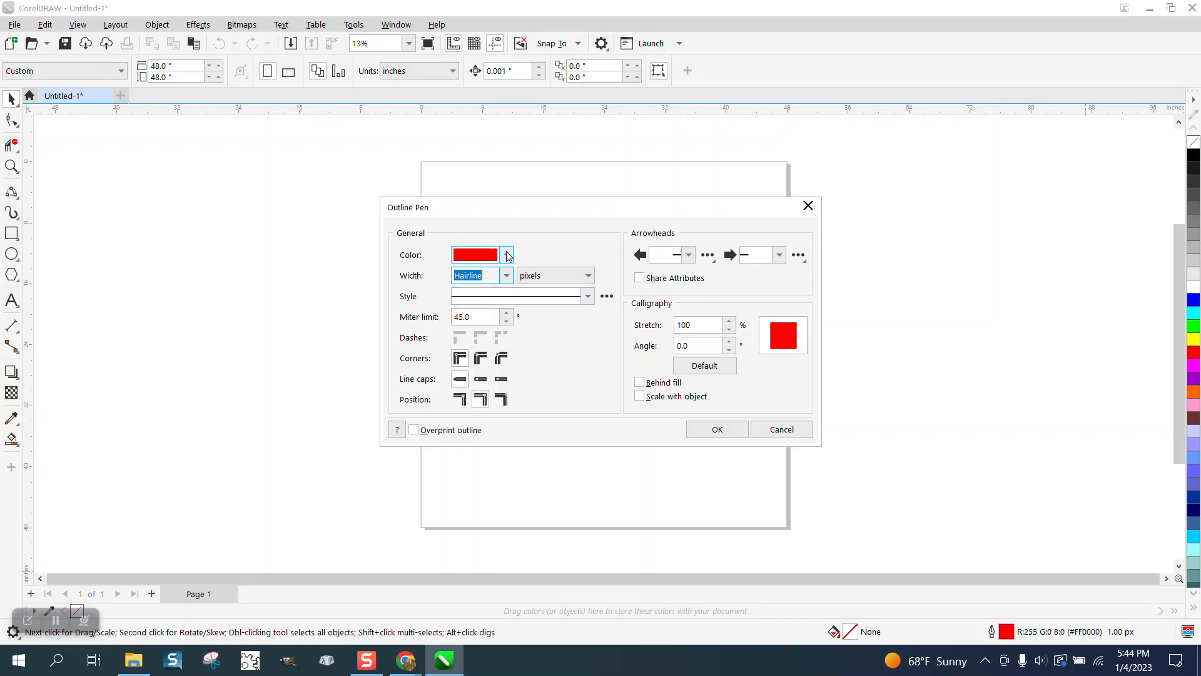
pyautogui.click(716, 429)
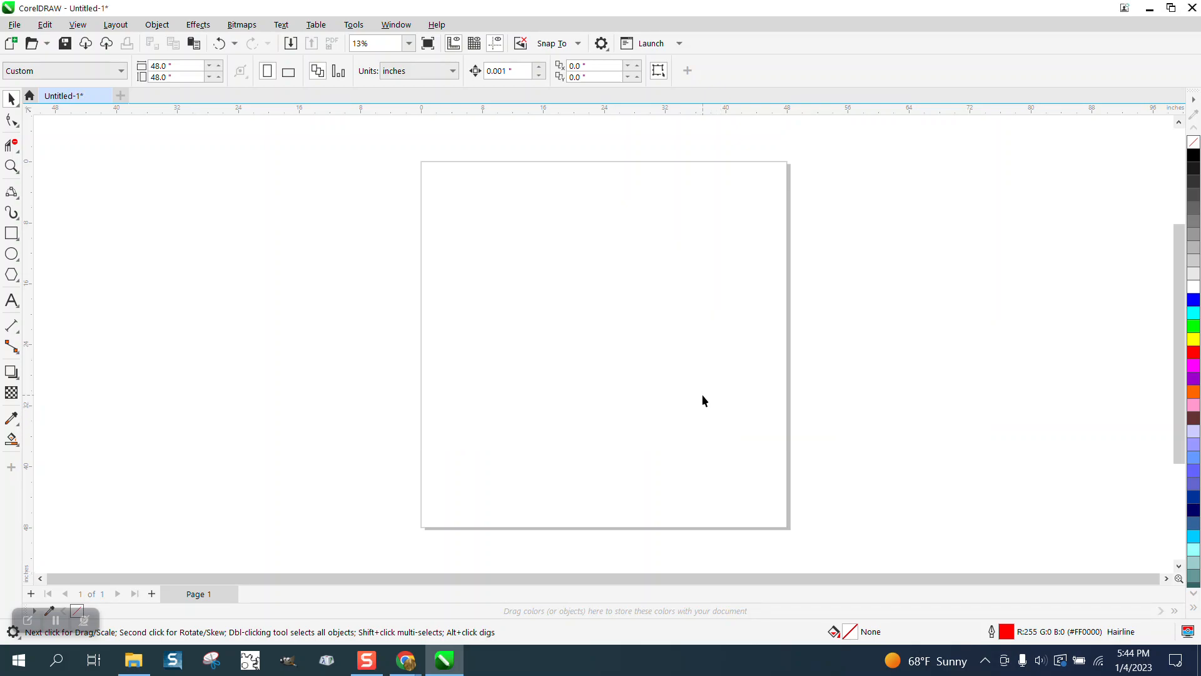
pyautogui.moveTo(593, 66)
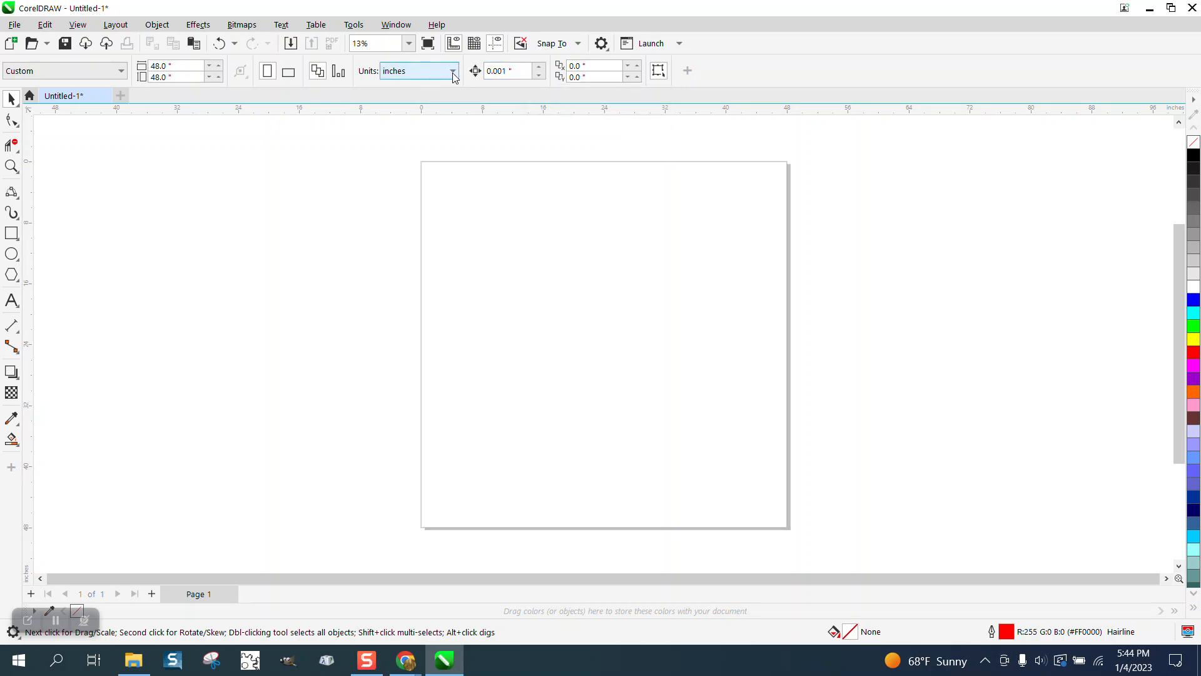
pyautogui.moveTo(452, 70)
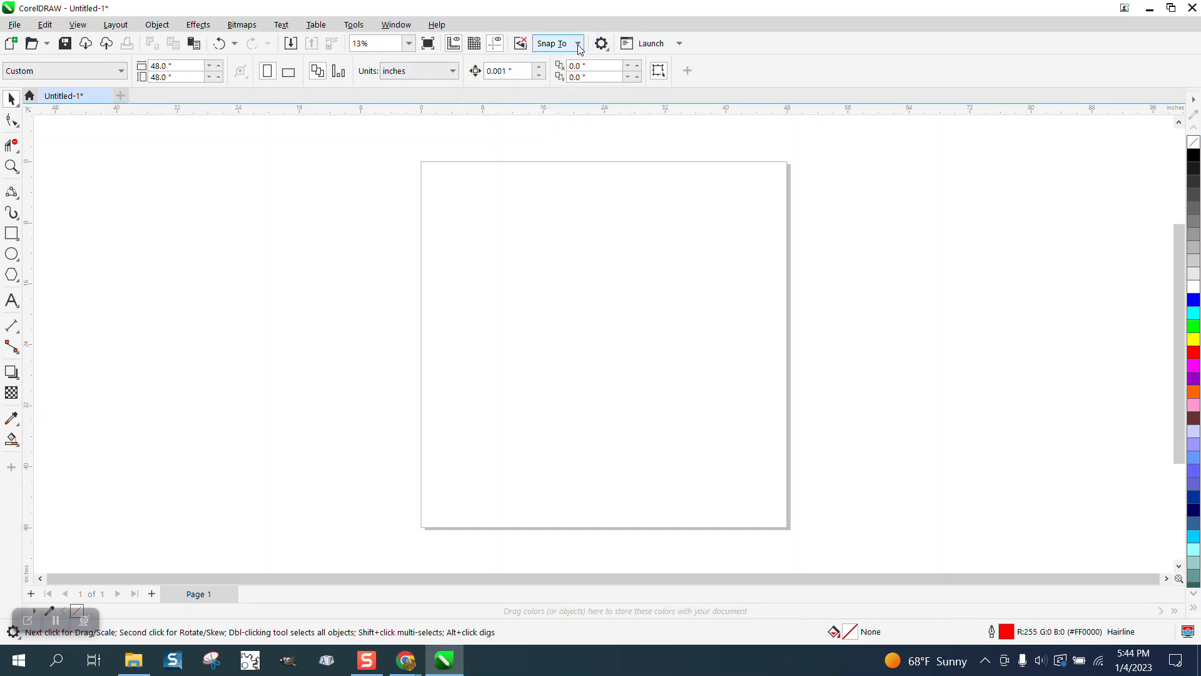
pyautogui.click(577, 43)
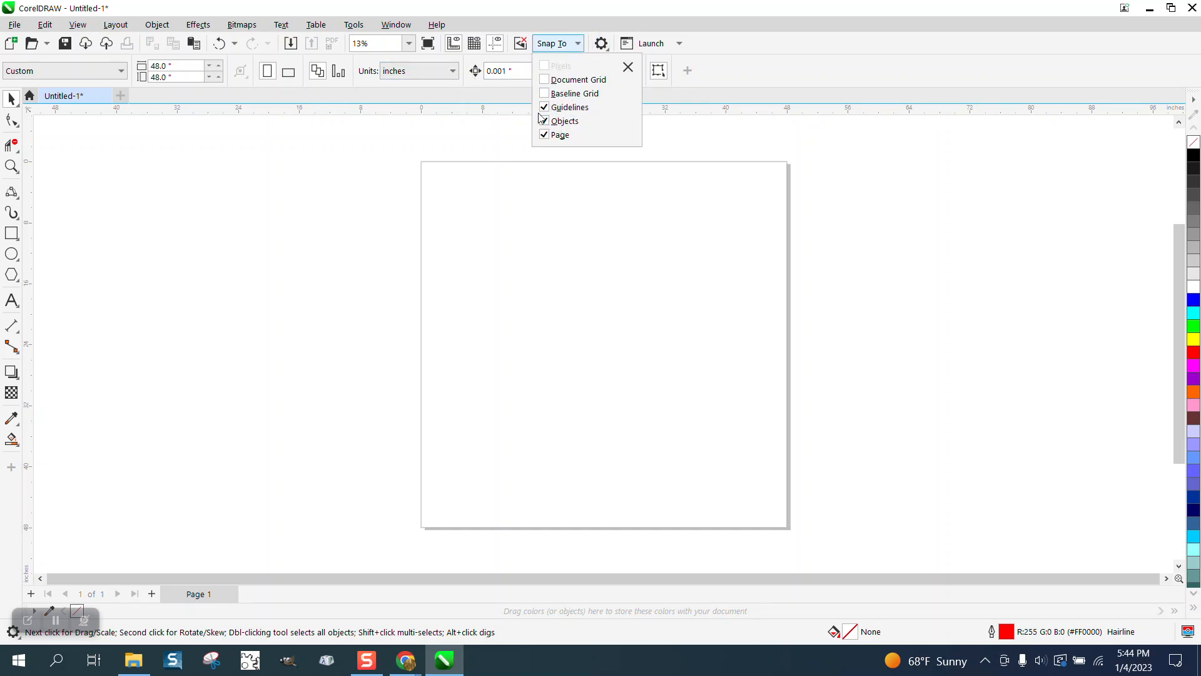
pyautogui.click(544, 120)
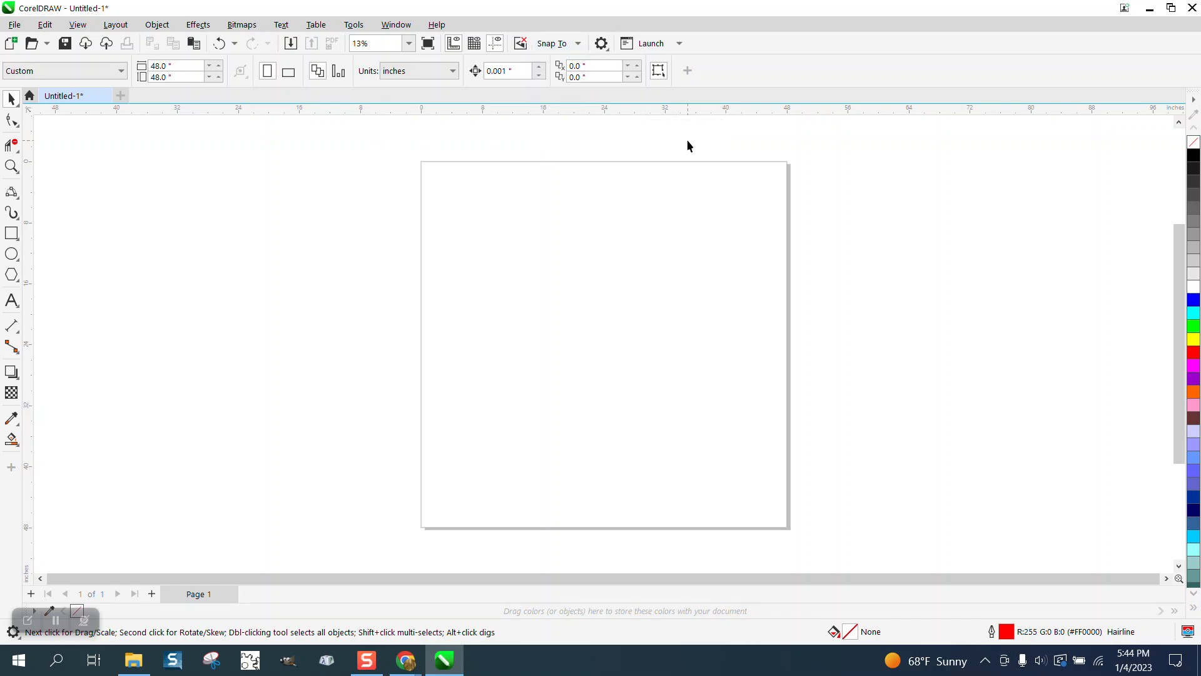
pyautogui.moveTo(52, 131)
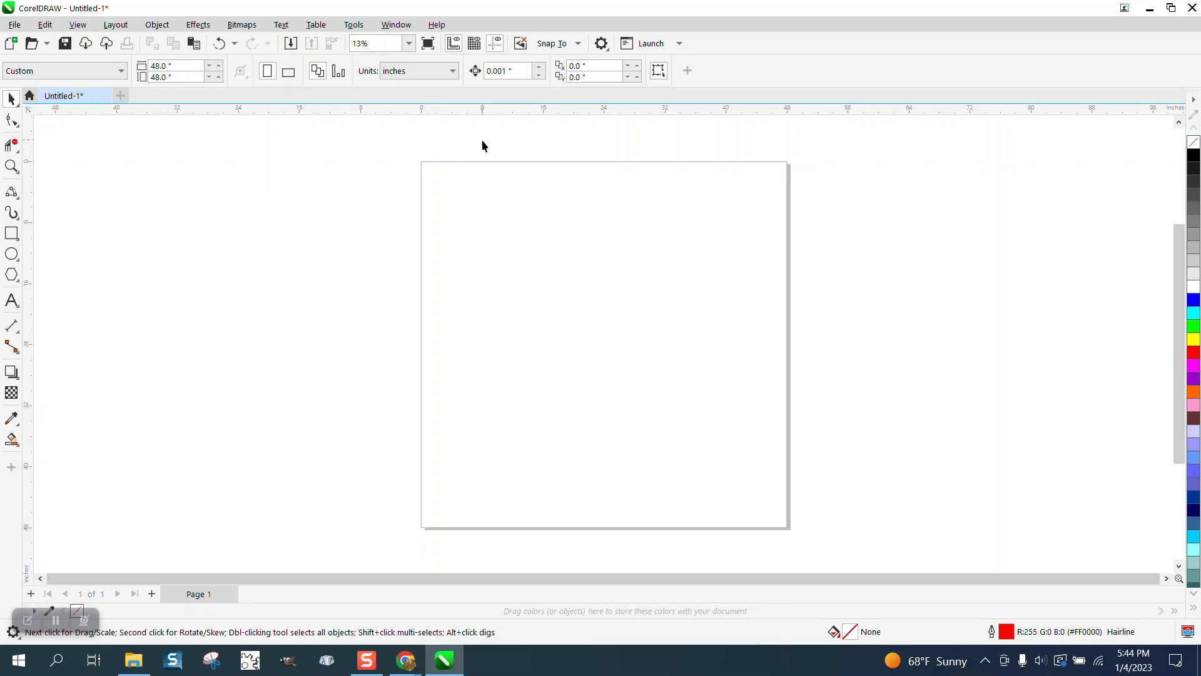
pyautogui.moveTo(183, 172)
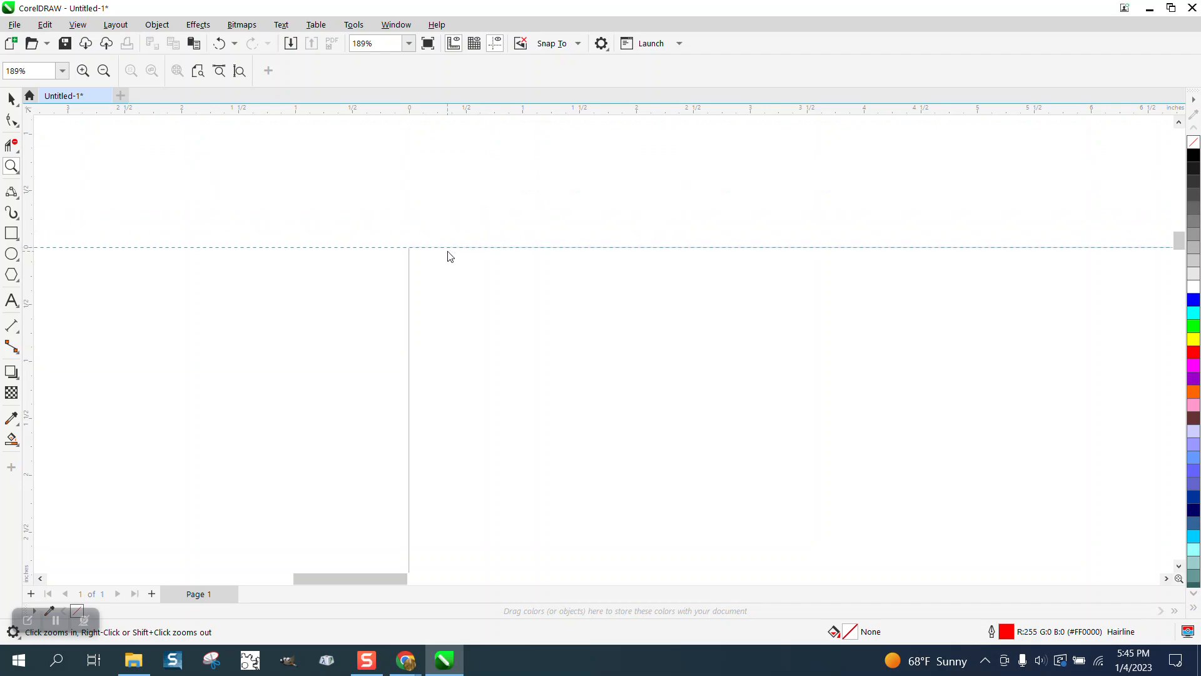
# Place guidelines along the page's top and left edges and zoom out to the page
pyautogui.click(451, 251)
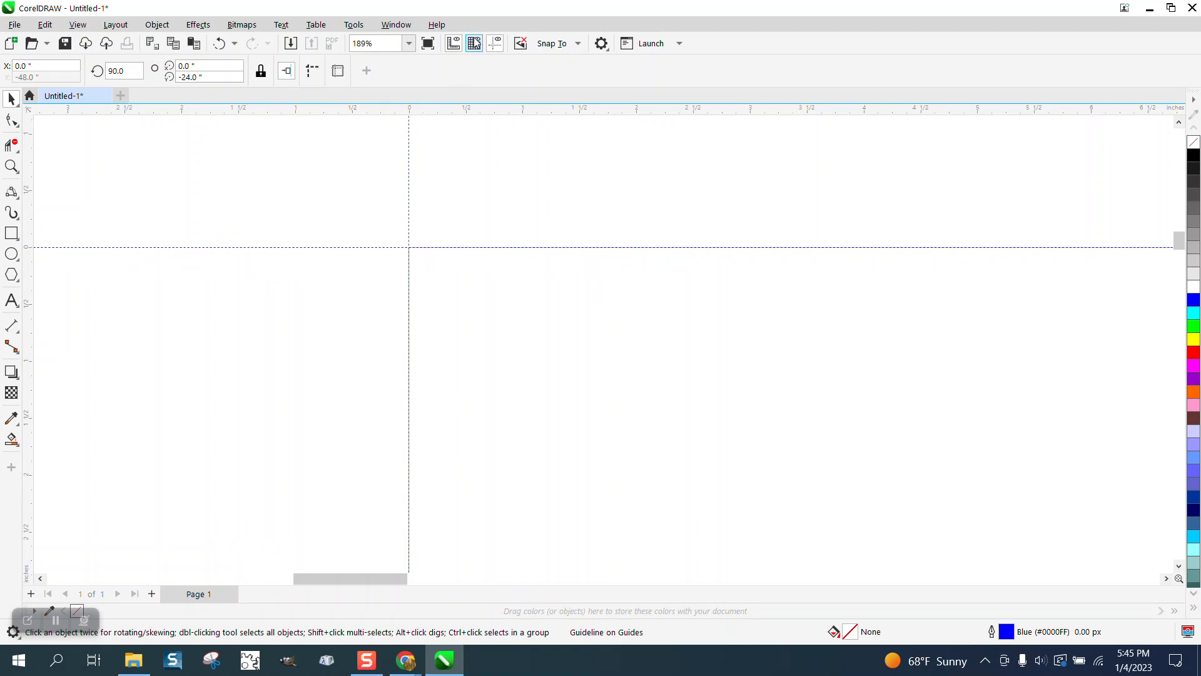
pyautogui.click(473, 43)
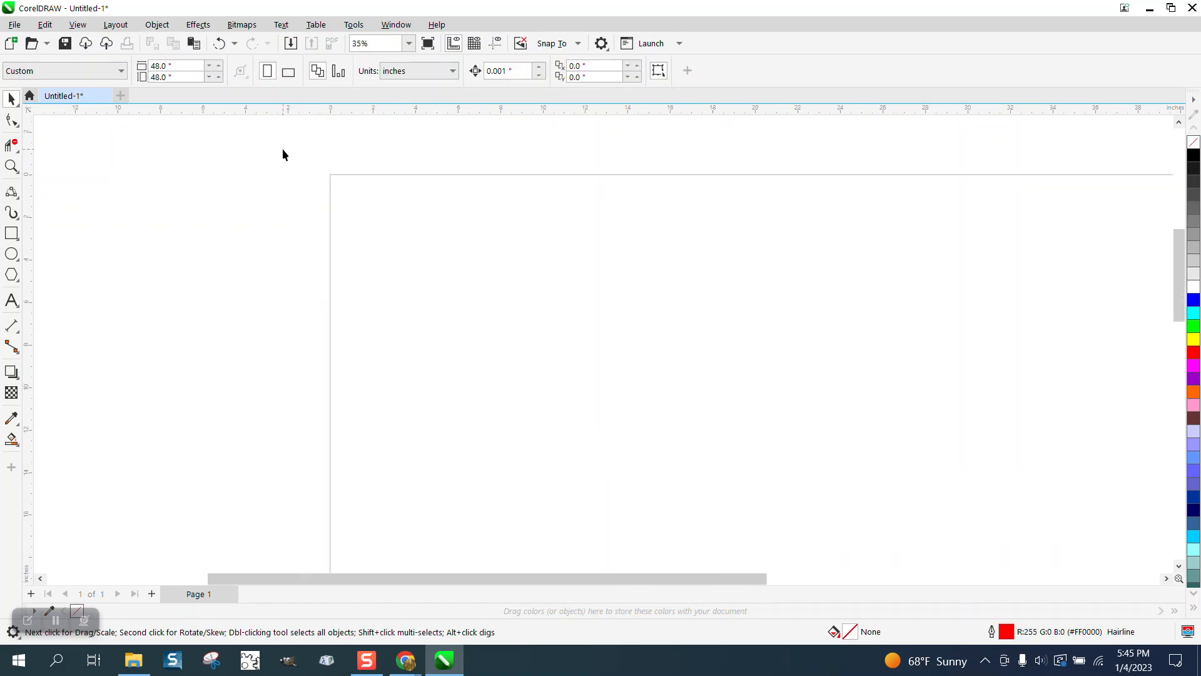
pyautogui.moveTo(632, 189)
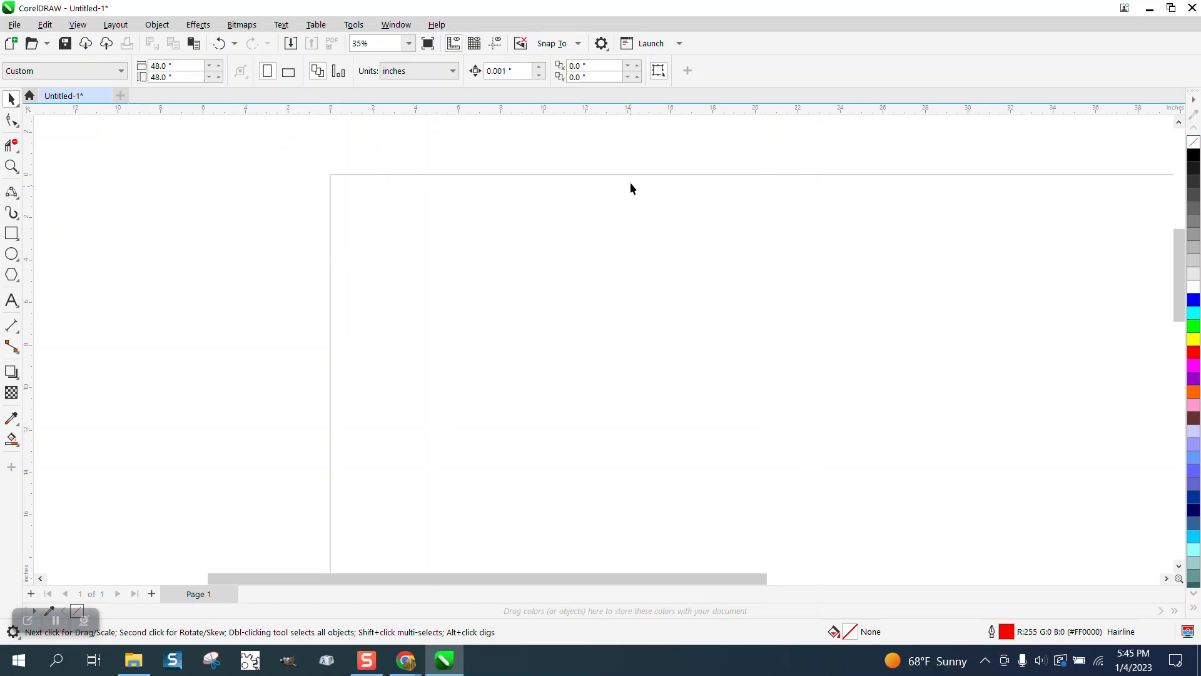
# Save all current settings as new-document defaults via Tools > Save Settings as Default
pyautogui.click(353, 24)
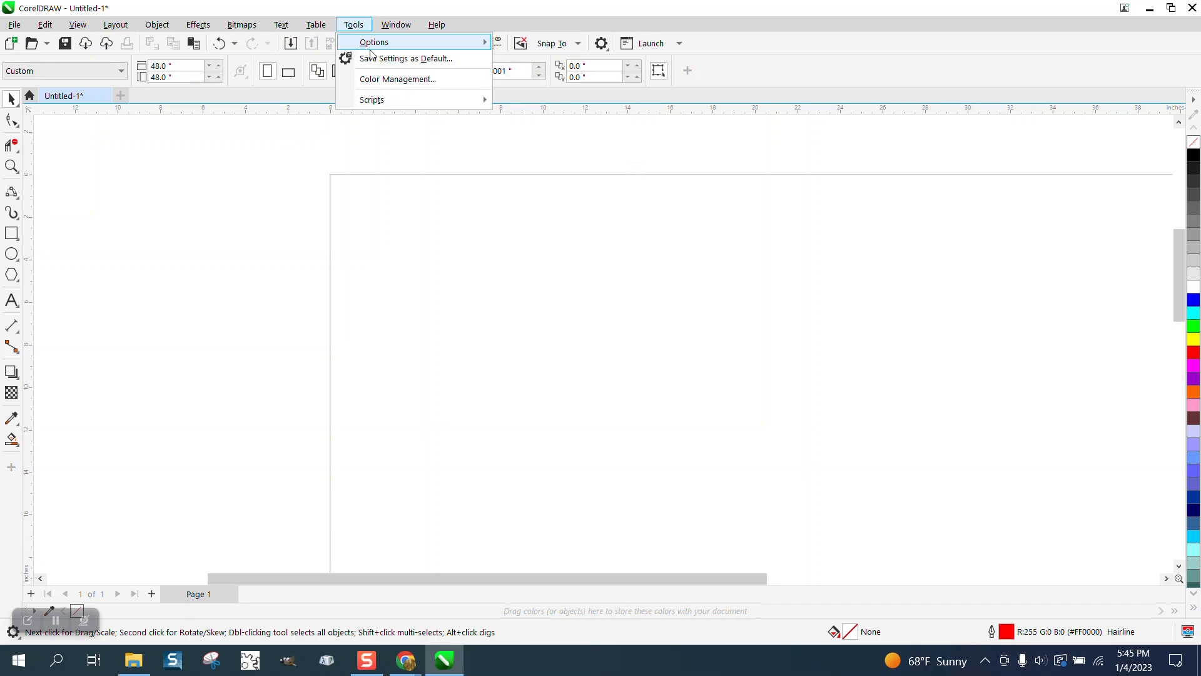
pyautogui.click(408, 59)
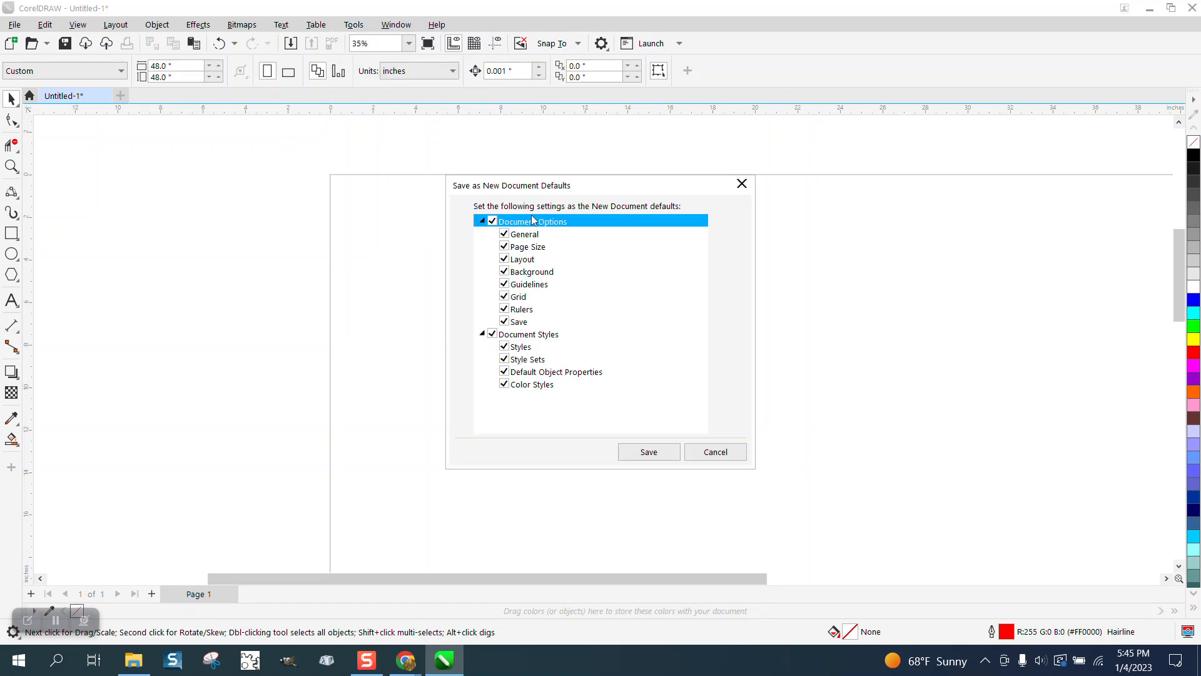
pyautogui.click(648, 451)
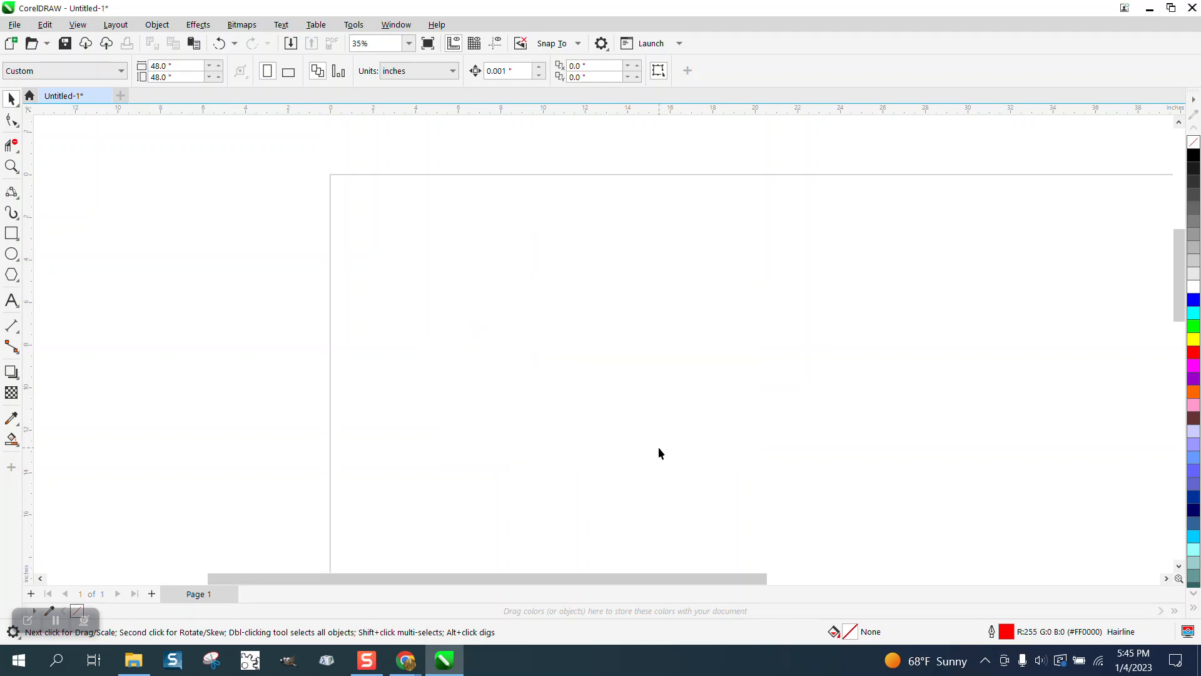
pyautogui.moveTo(252, 159)
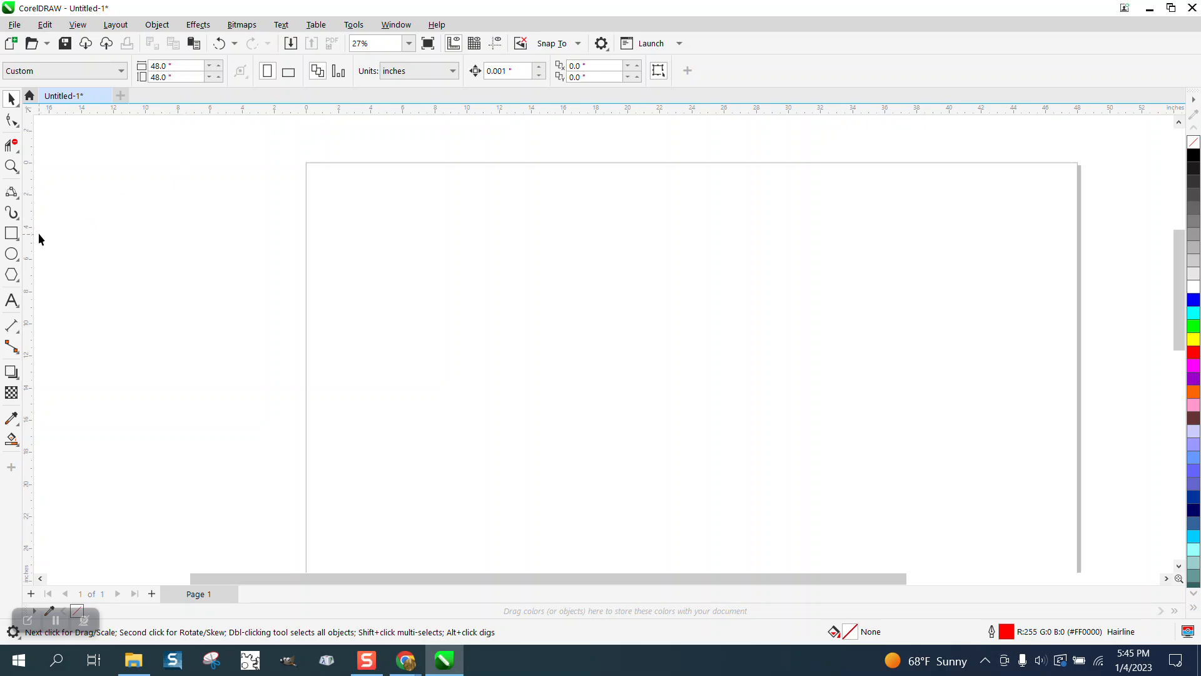
# Draw a circle with the Ellipse tool and set its width to 2.0 inches
pyautogui.click(12, 254)
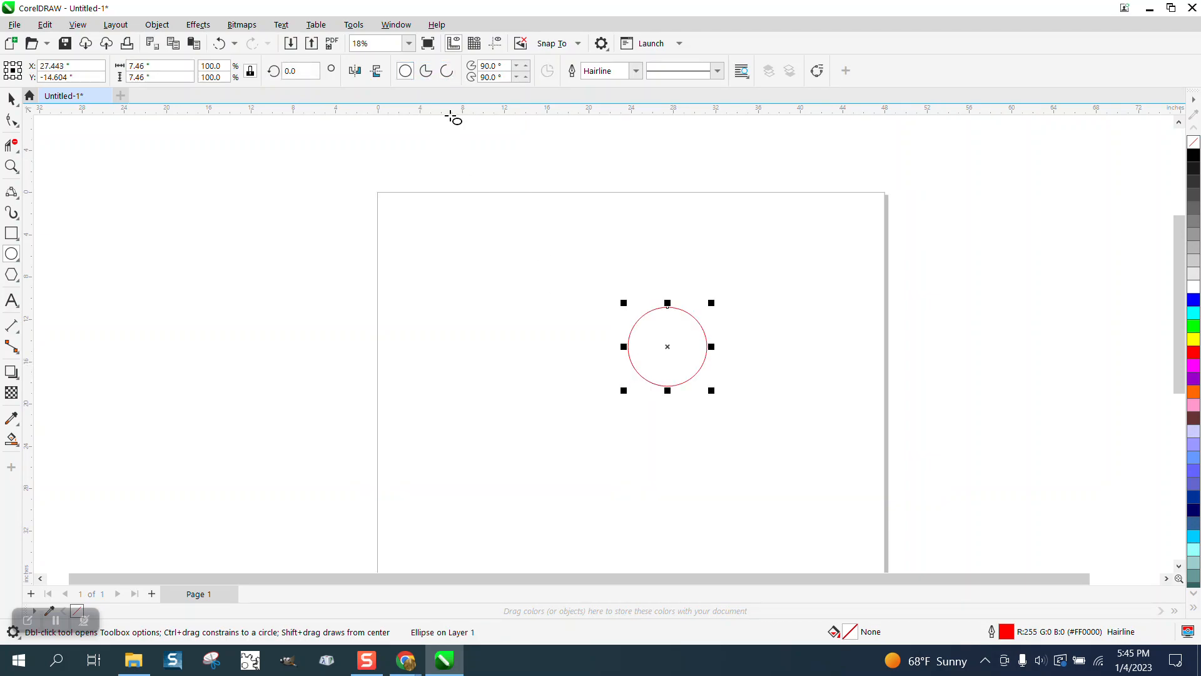
pyautogui.moveTo(589, 313)
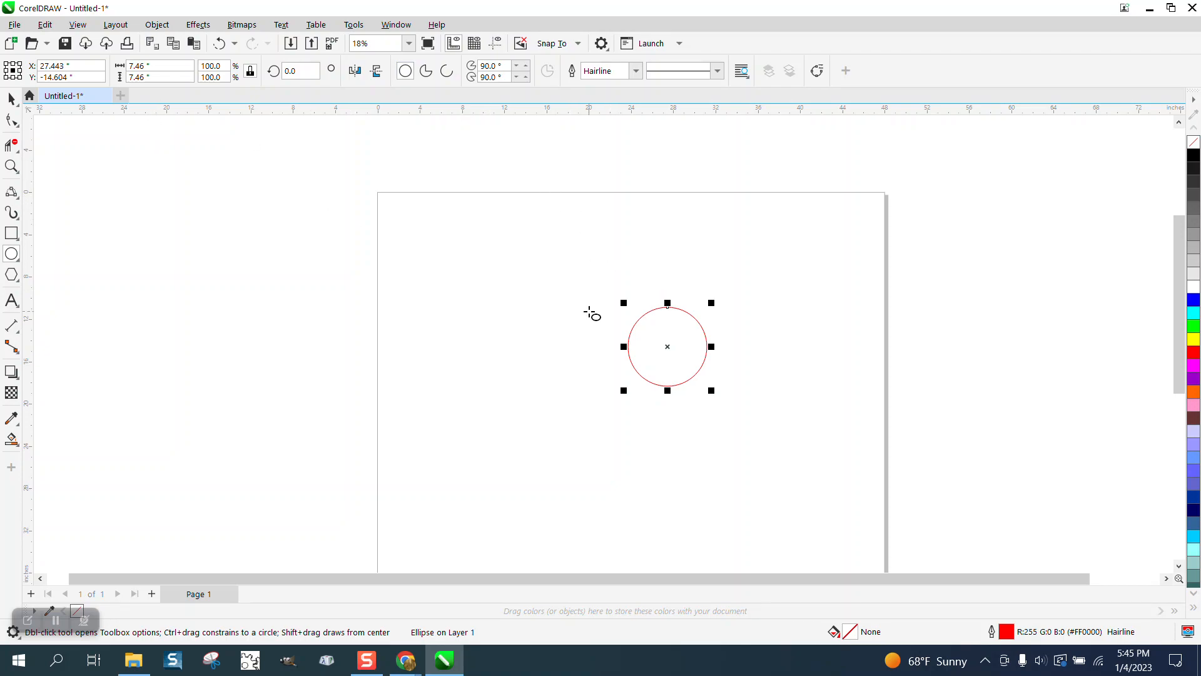
pyautogui.moveTo(666, 346); pyautogui.dragTo(631, 446)
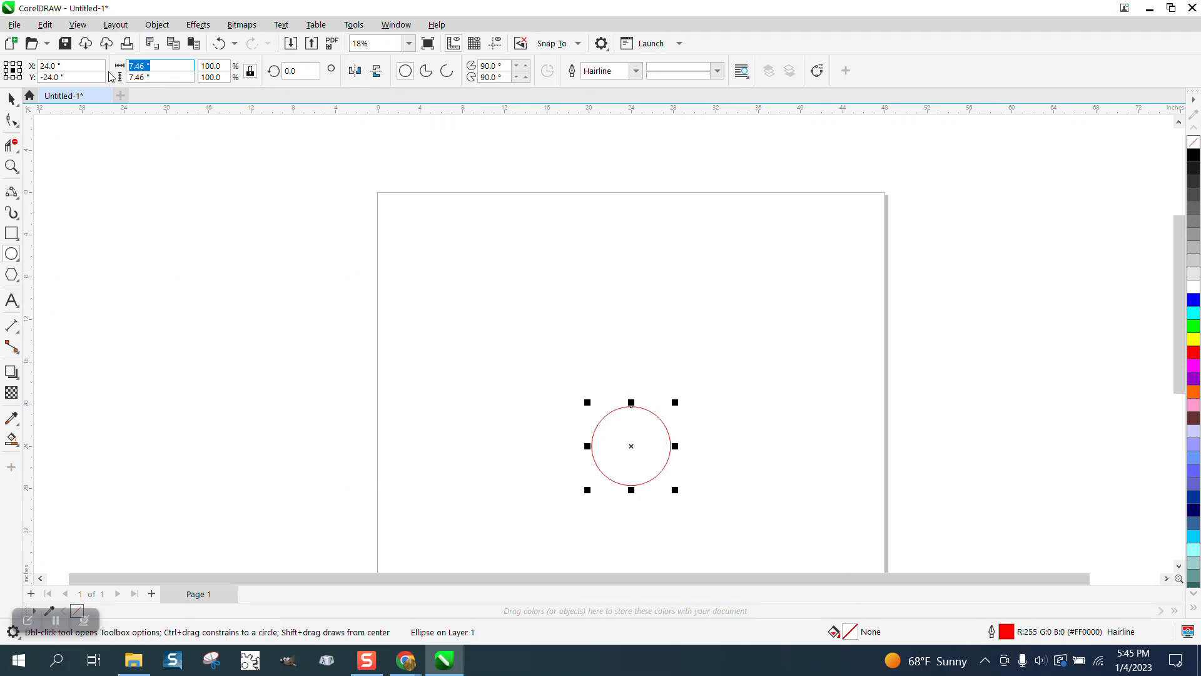
pyautogui.write('2')
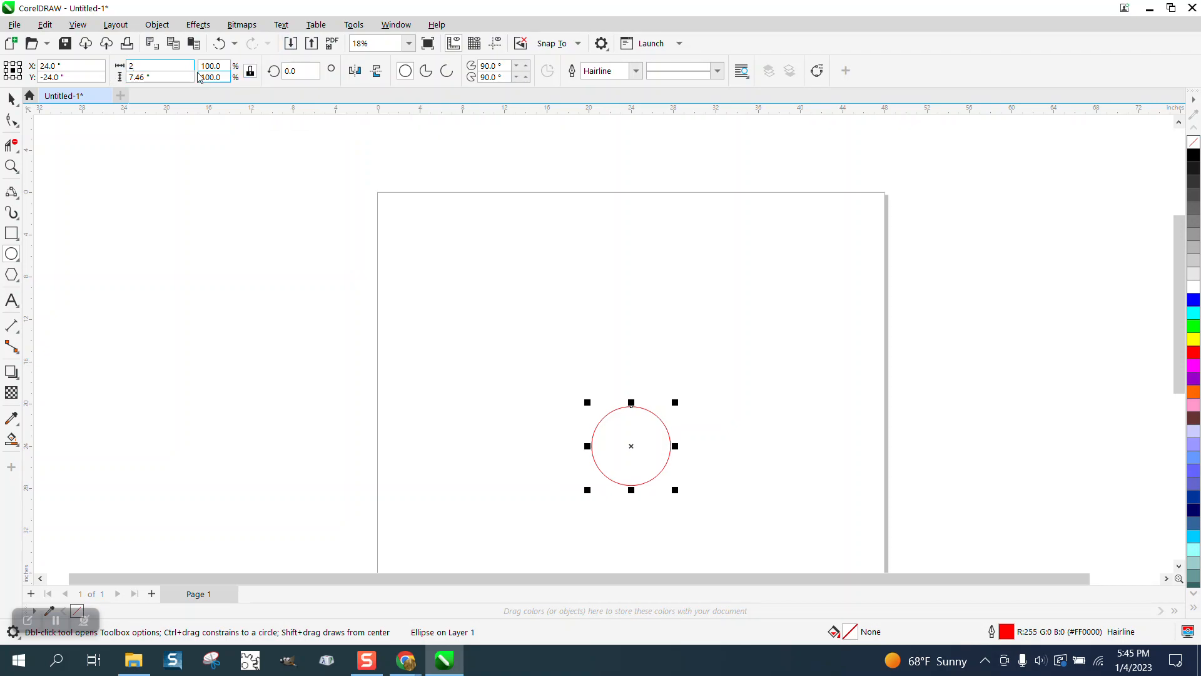
pyautogui.write('2.0')
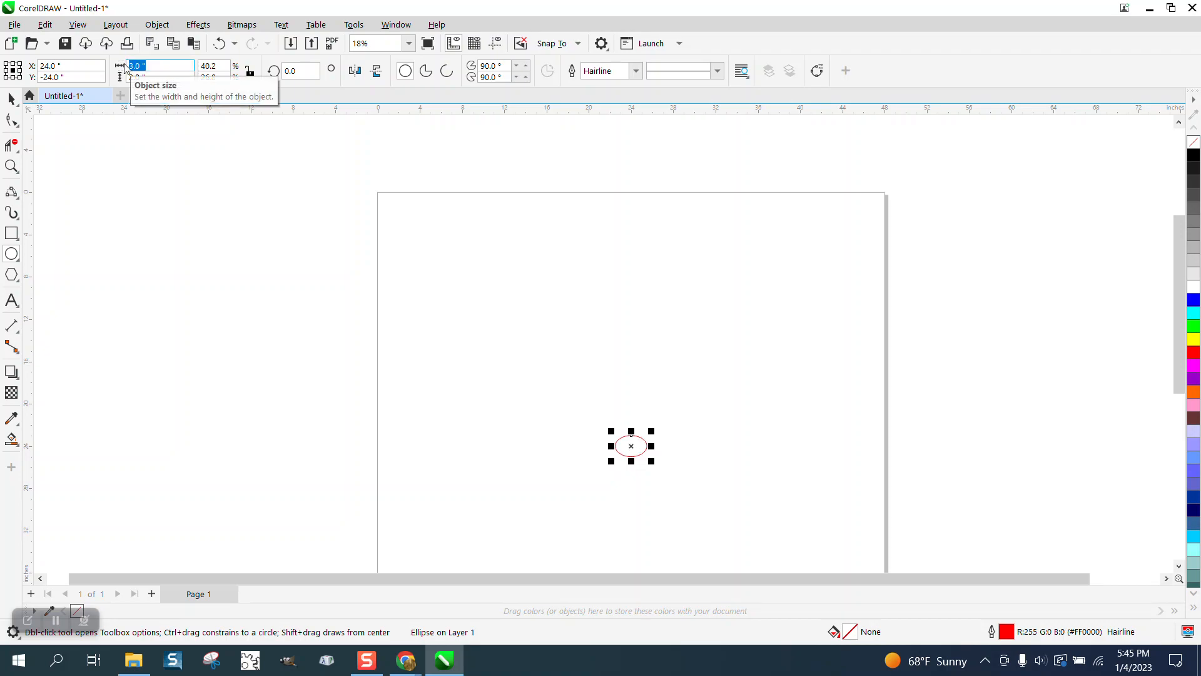
pyautogui.write('2.0')
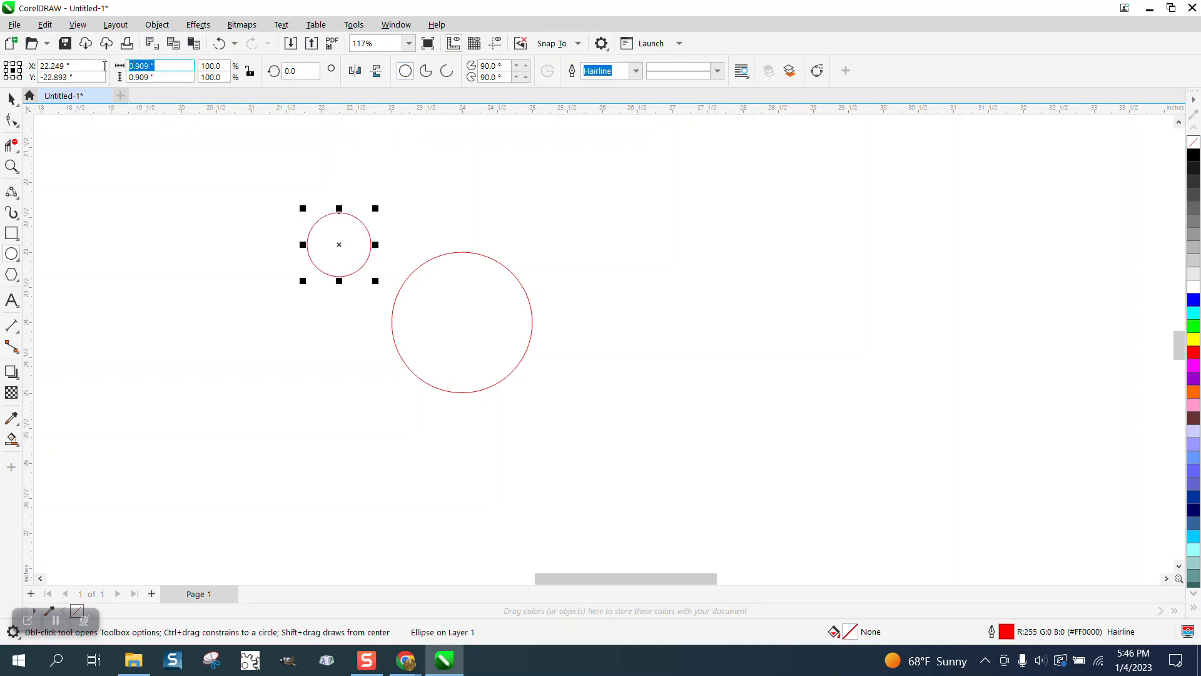
# Size the small circle to 1 inch and centre it inside the 2-inch circle
pyautogui.write('1')
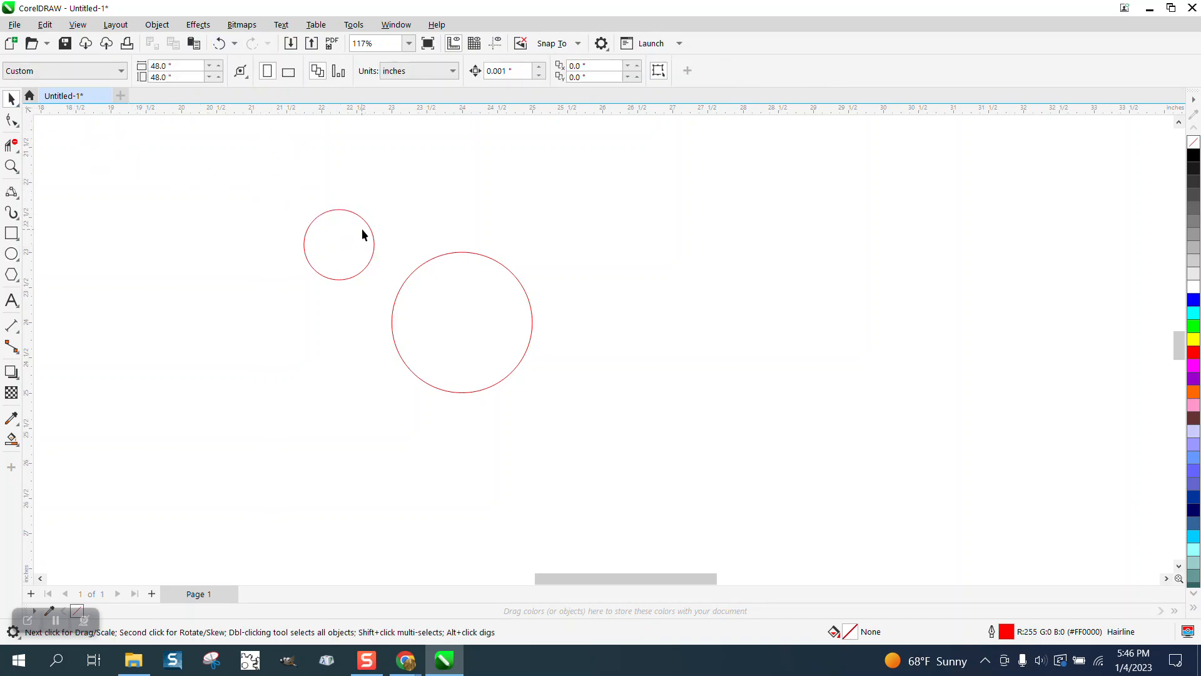
pyautogui.click(339, 244)
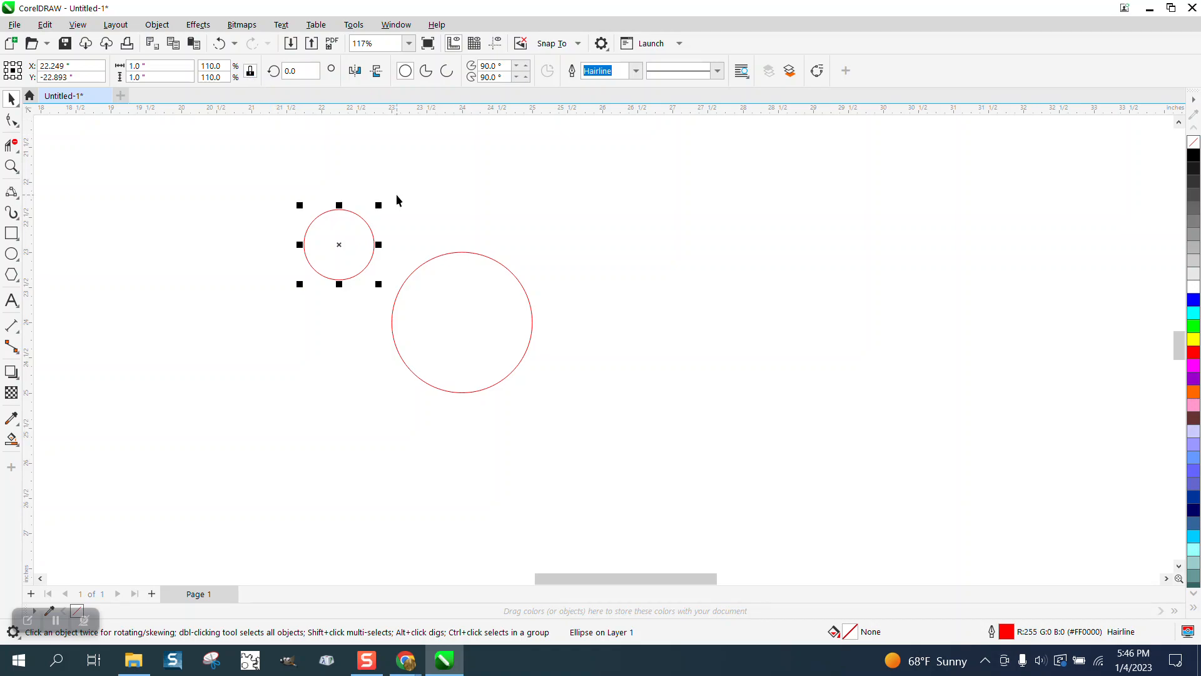
pyautogui.moveTo(339, 244); pyautogui.dragTo(462, 321)
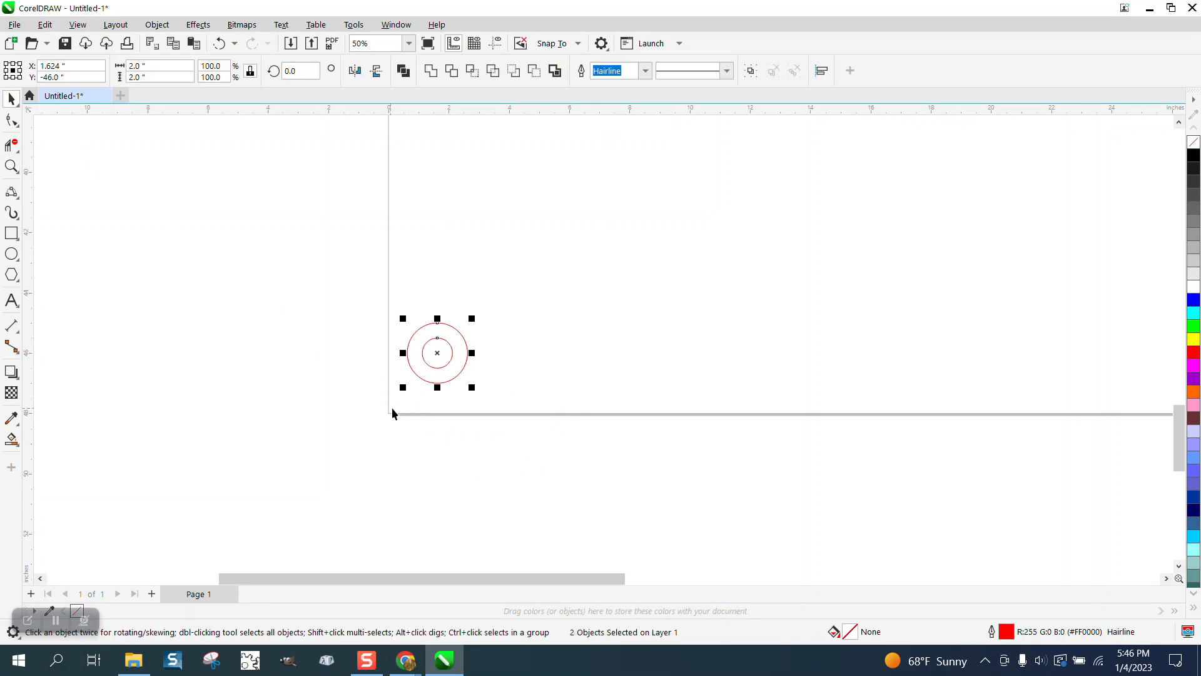
# Snap the washer pair against both guidelines at the page corner and view the full page
pyautogui.moveTo(437, 353); pyautogui.dragTo(428, 364)
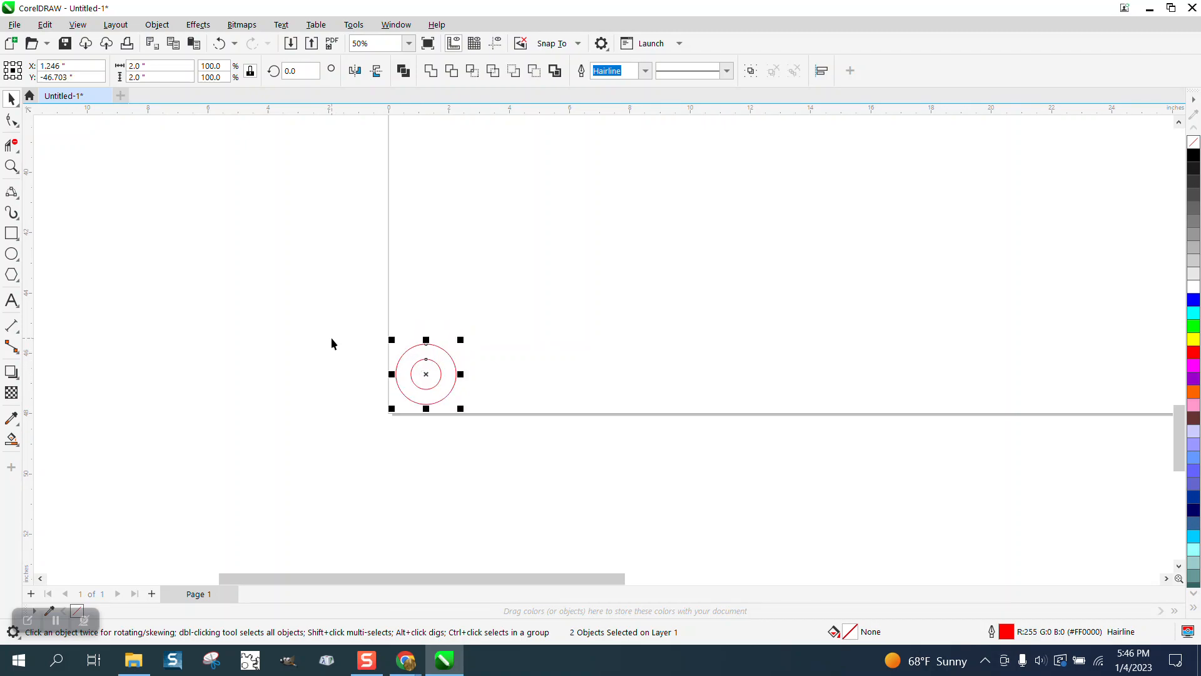
pyautogui.moveTo(364, 289)
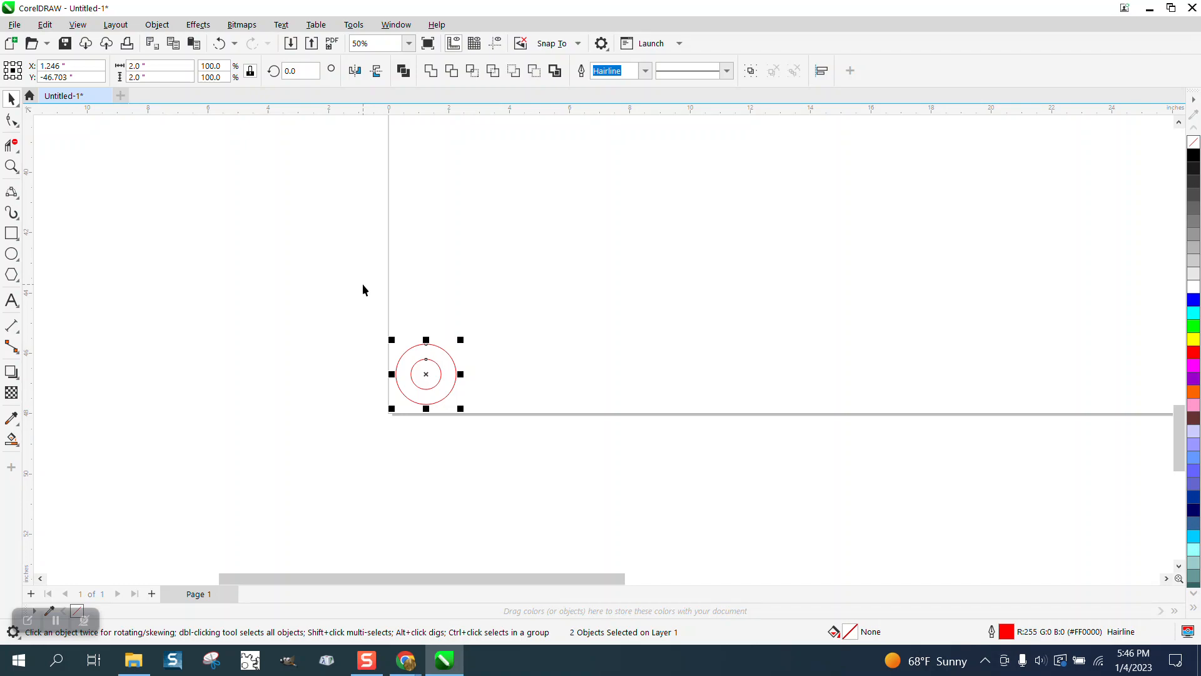
pyautogui.moveTo(361, 286)
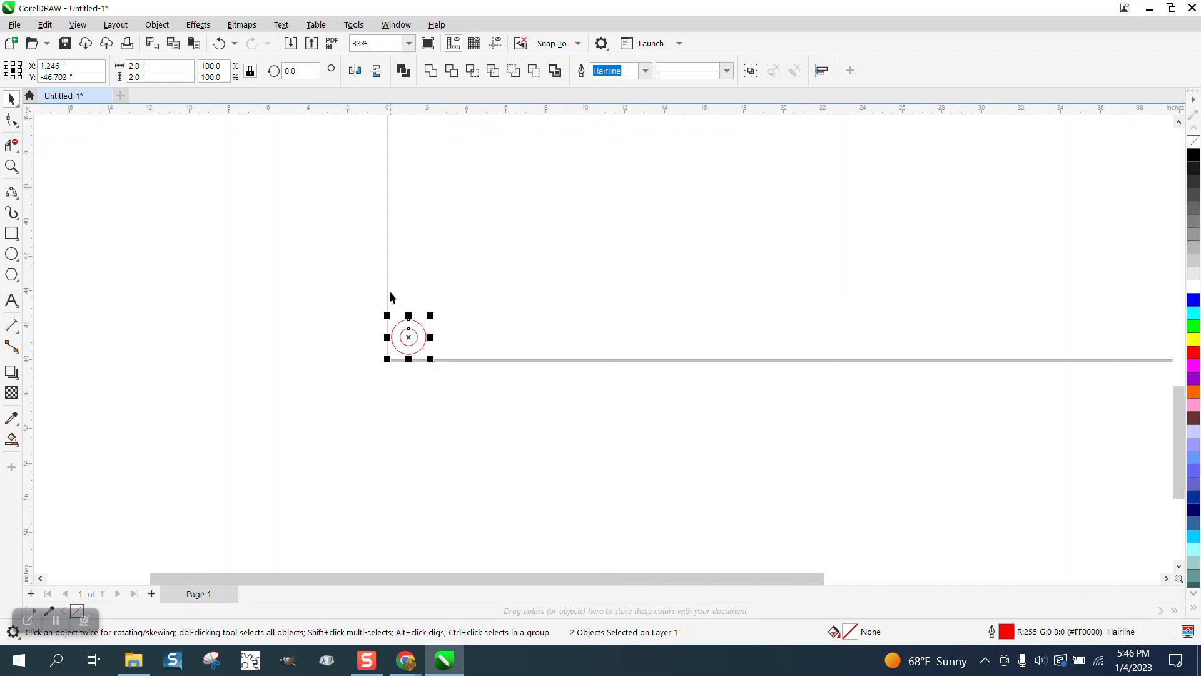
pyautogui.click(374, 42)
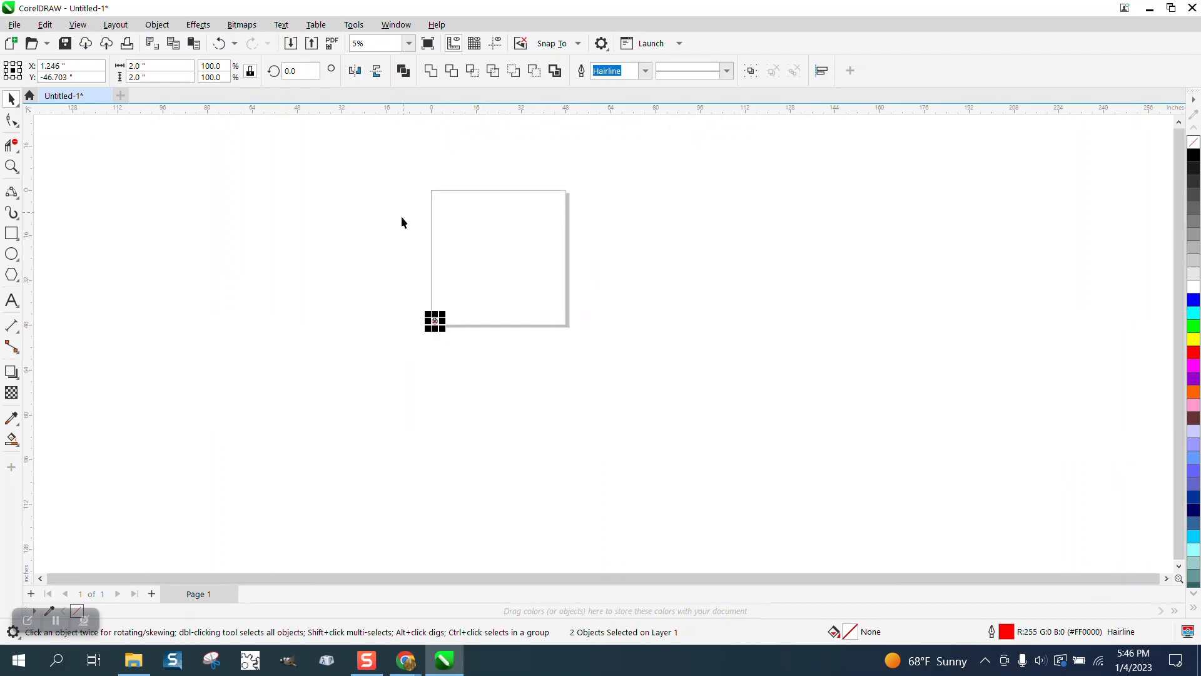
pyautogui.moveTo(533, 248)
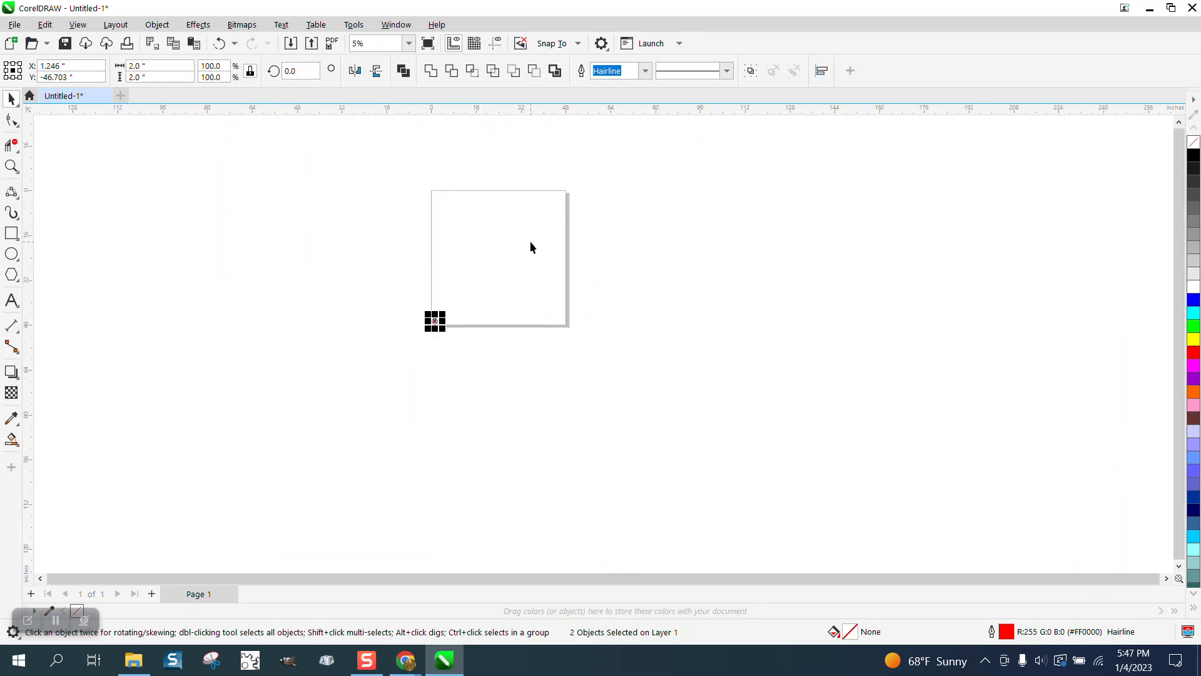